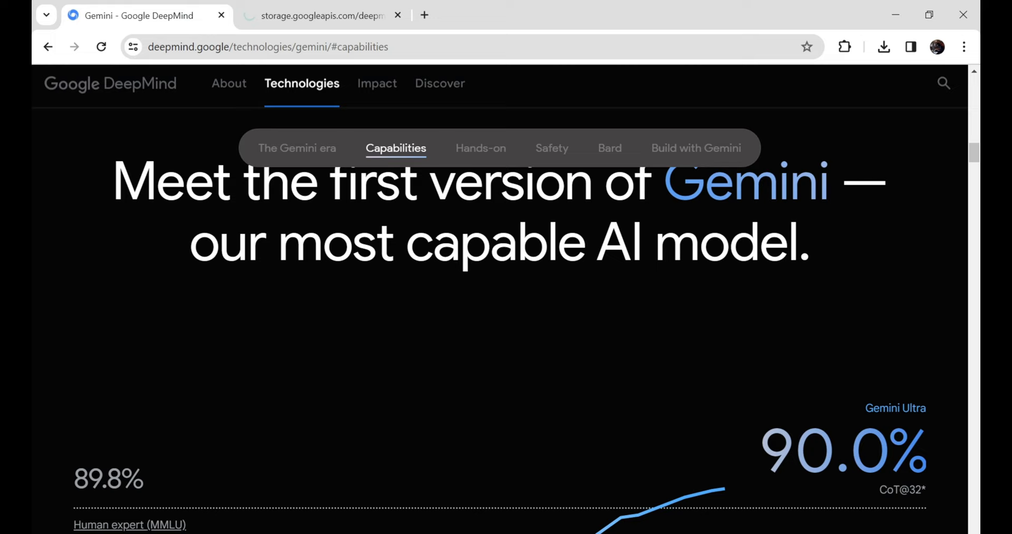
Scroll the Gemini page past the Text and Multimodal benchmark tables to the 'Read the technical report' button.
scroll(down, 3)
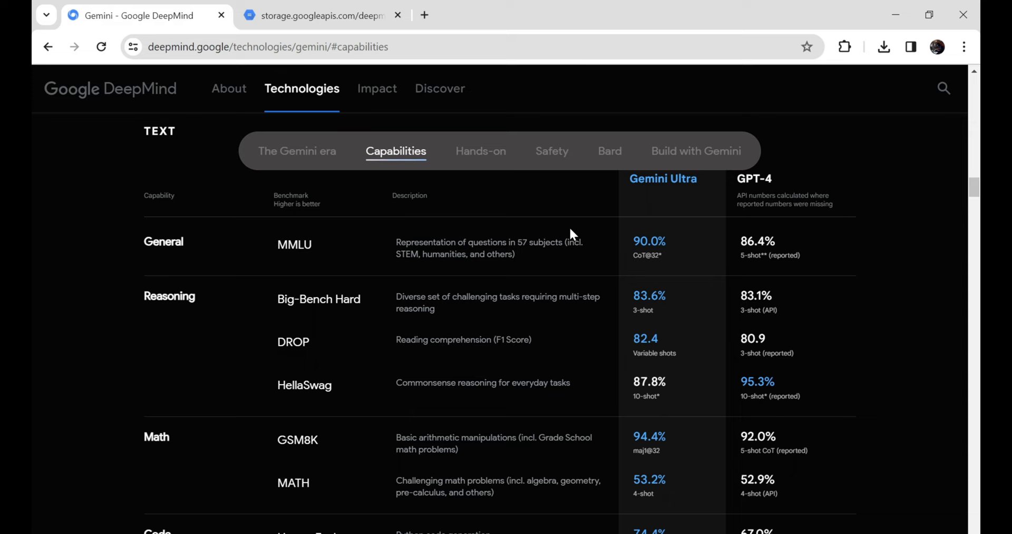
scroll(down, 3)
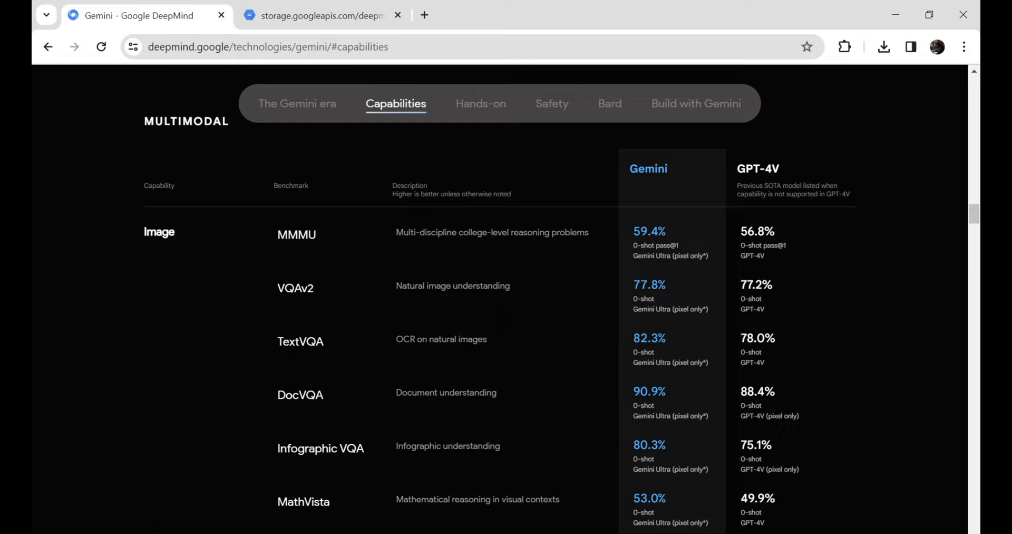
scroll(down, 3)
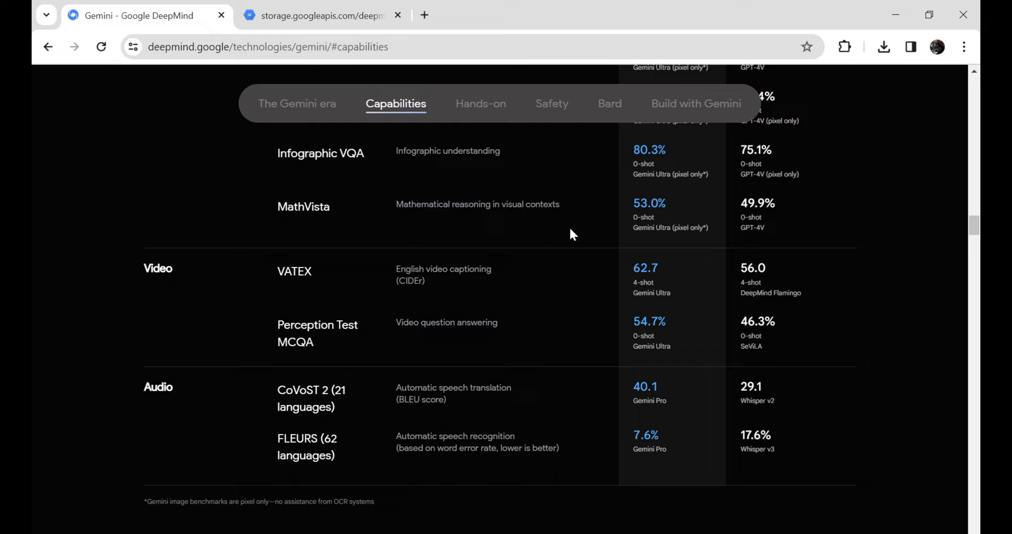
scroll(down, 3)
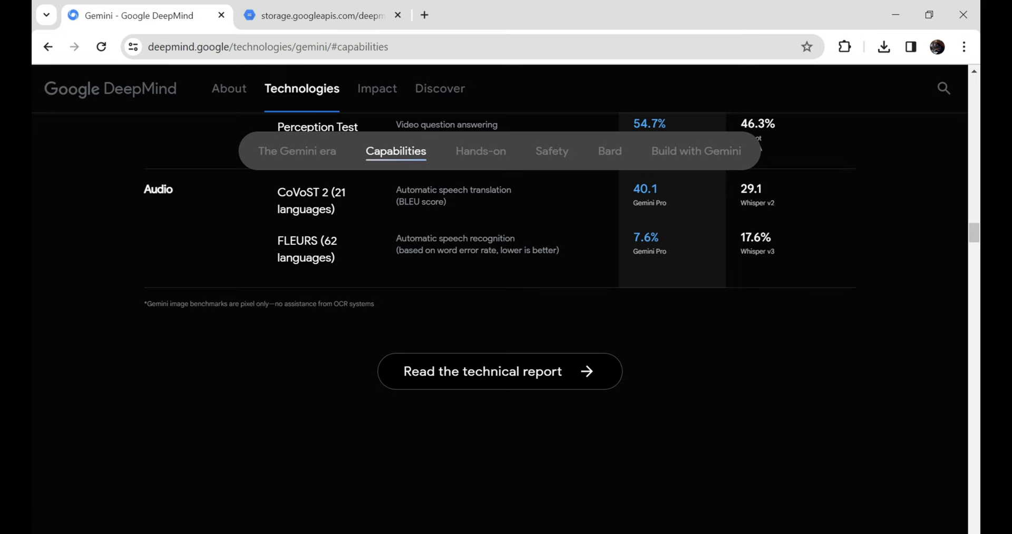
Open the Gemini technical report PDF and read the introduction on pages 1–2.
click(317, 15)
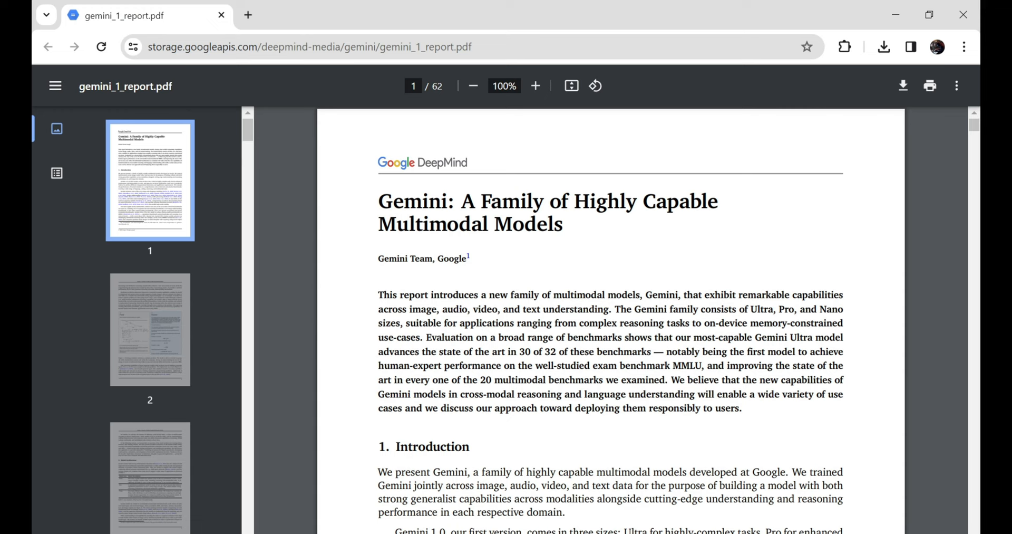
scroll(down, 3)
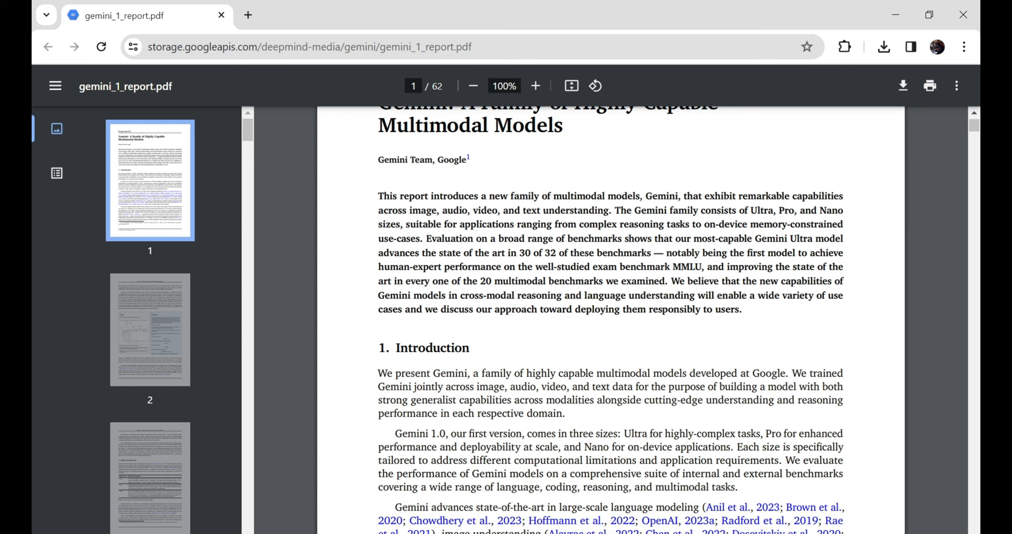
scroll(down, 3)
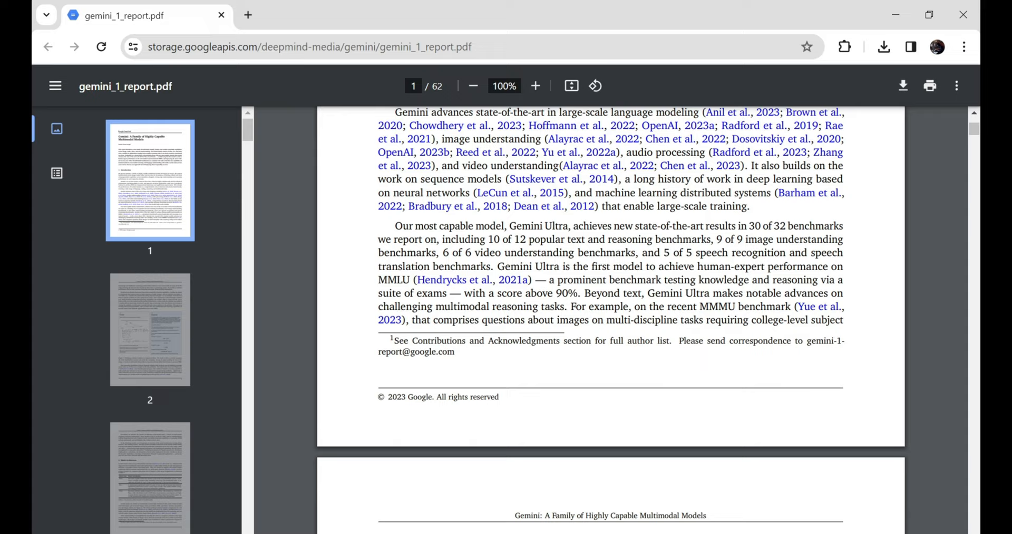
scroll(down, 3)
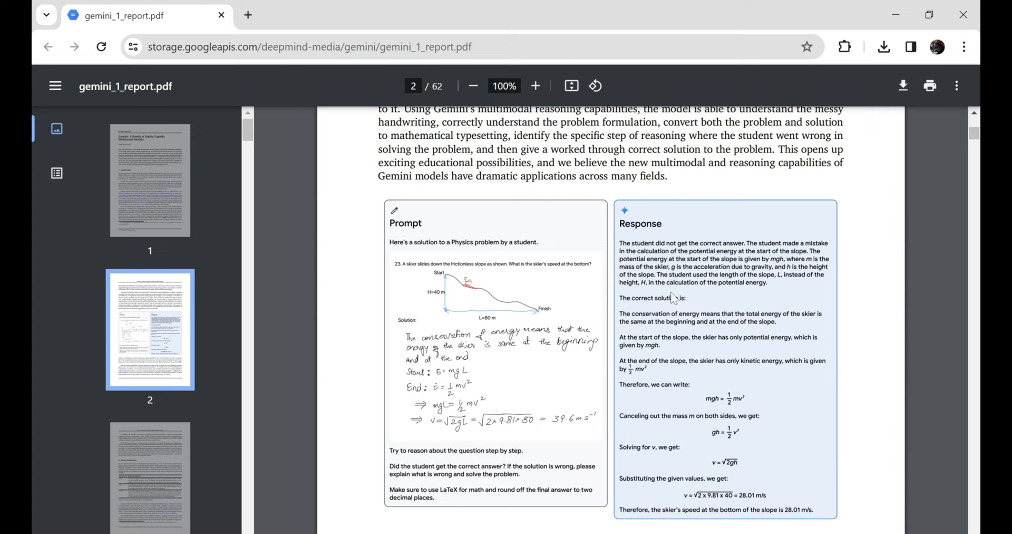
scroll(down, 3)
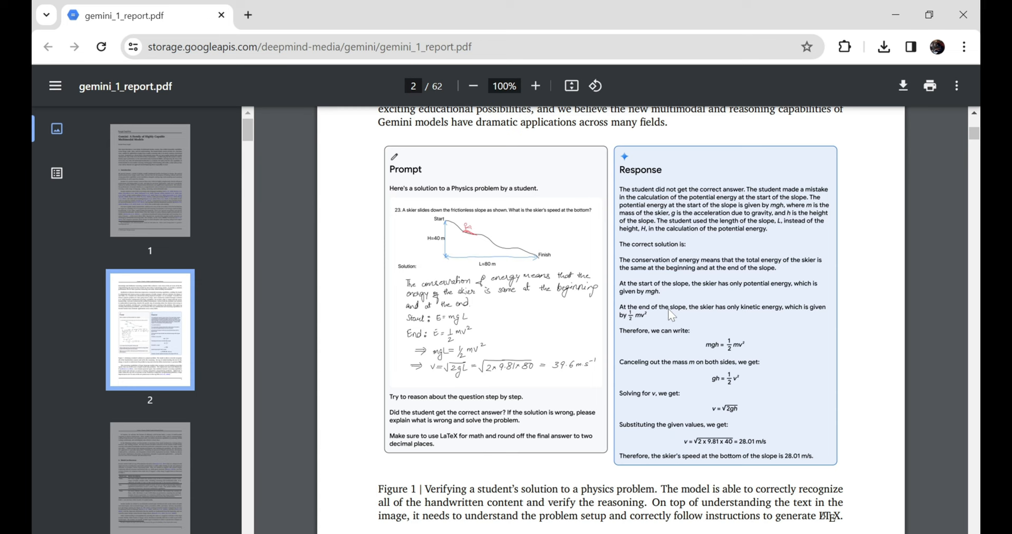
Continue through the model architecture section to Table 1 on page 3 describing Ultra, Pro and Nano.
scroll(down, 3)
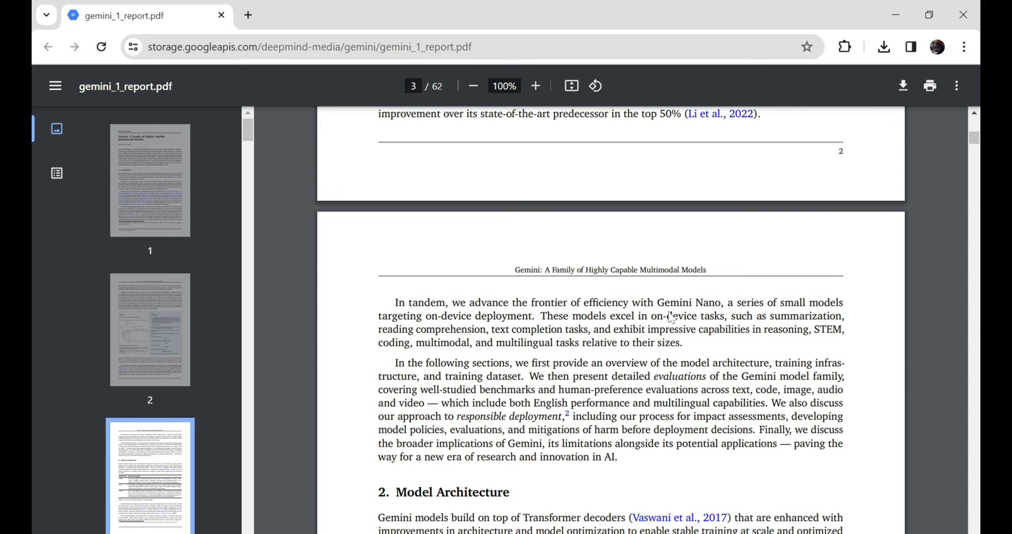
scroll(down, 3)
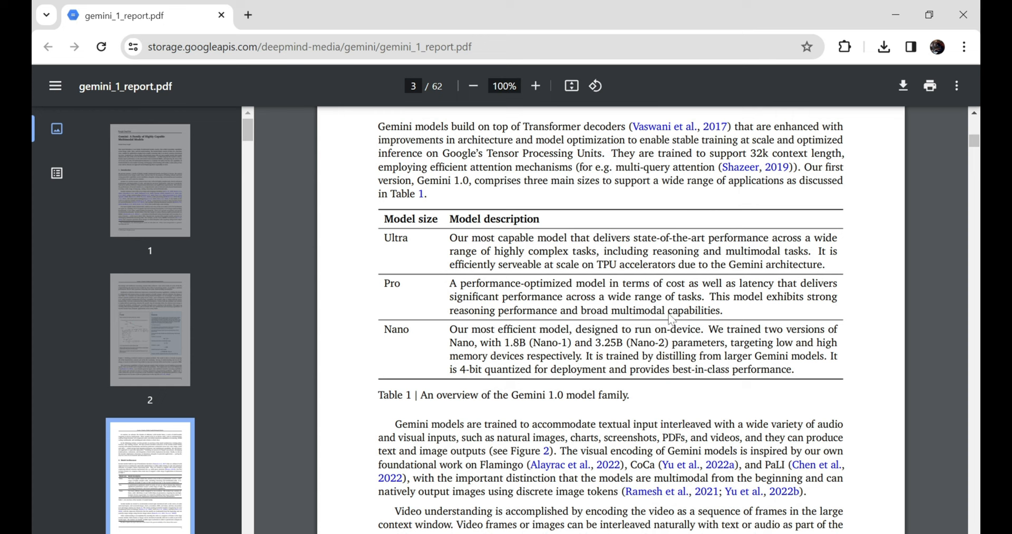
scroll(down, 3)
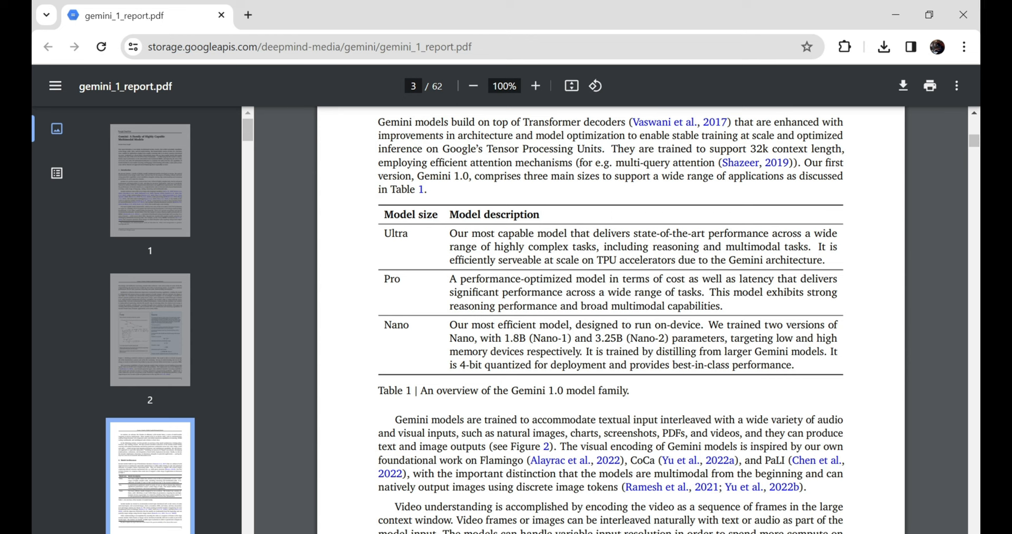
scroll(down, 3)
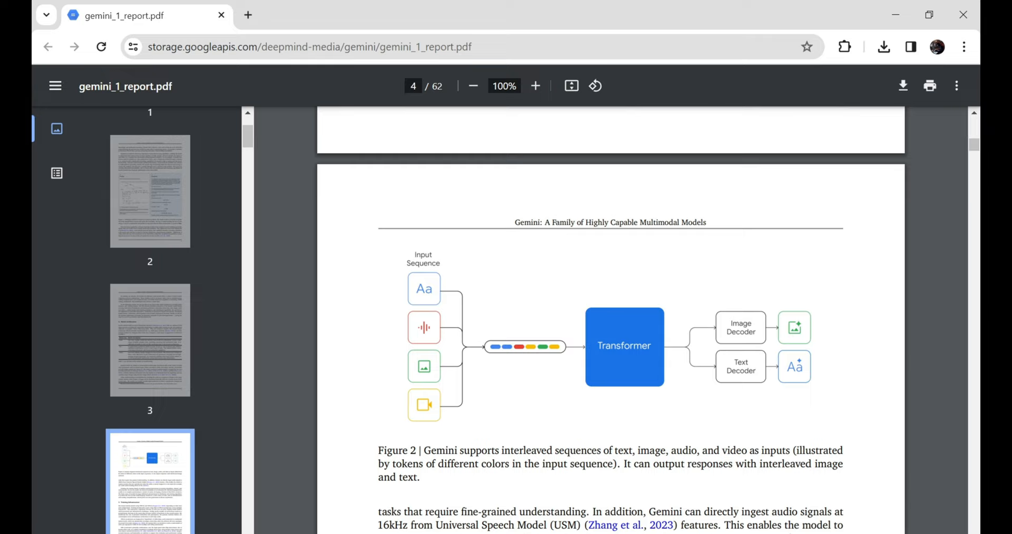
mouse_move(678, 318)
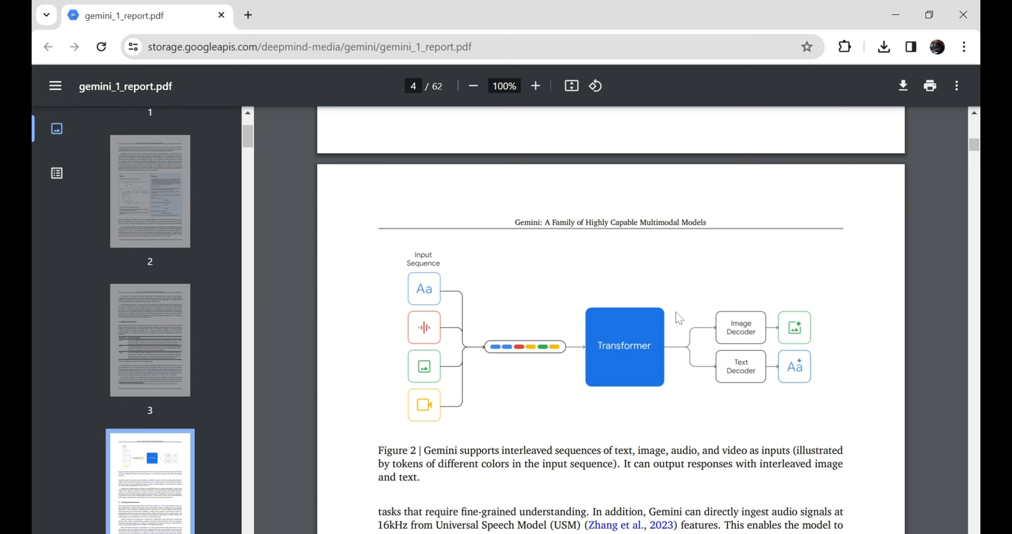
Scroll through page 4 past Figure 2 and the Training Infrastructure section to the page's end.
scroll(down, 3)
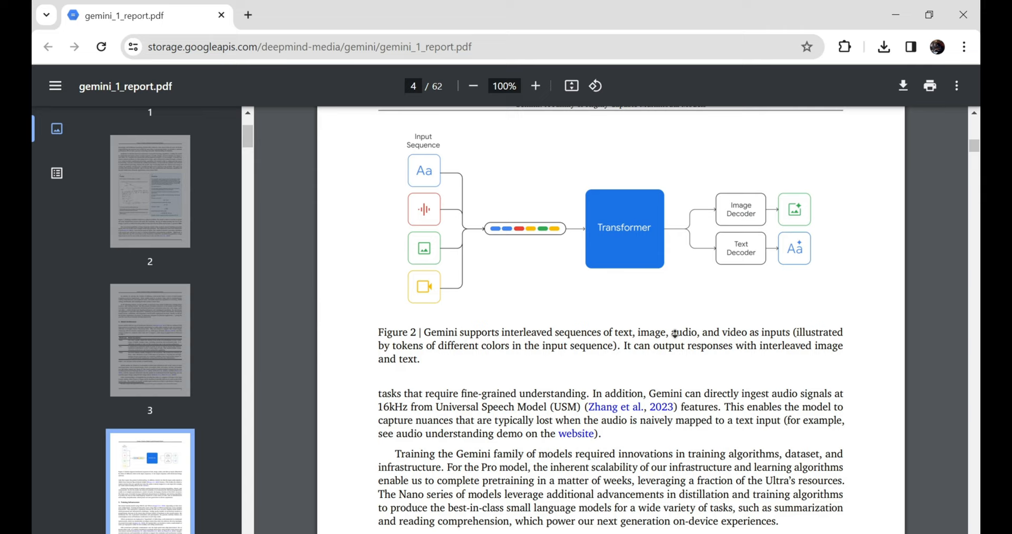
scroll(down, 3)
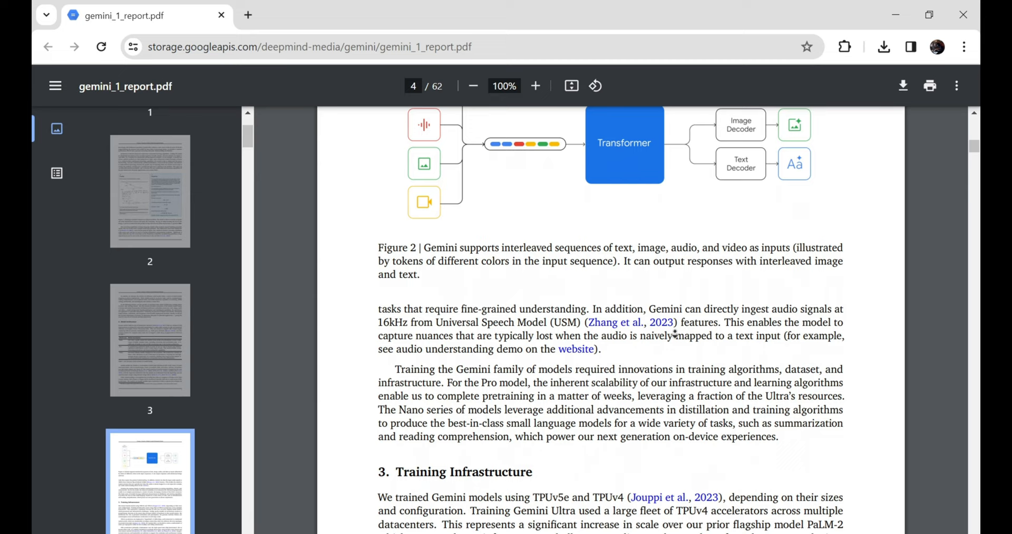
scroll(down, 3)
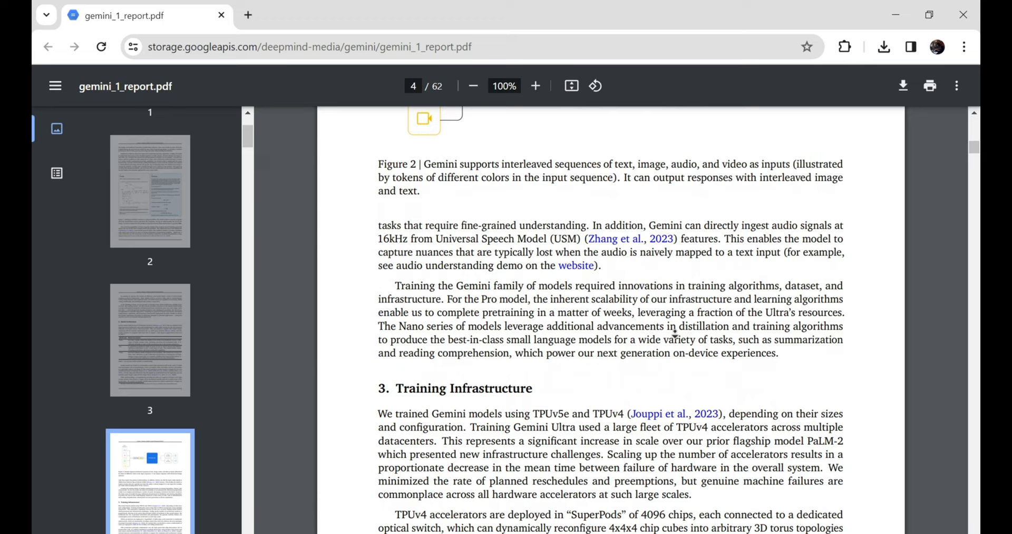
scroll(down, 3)
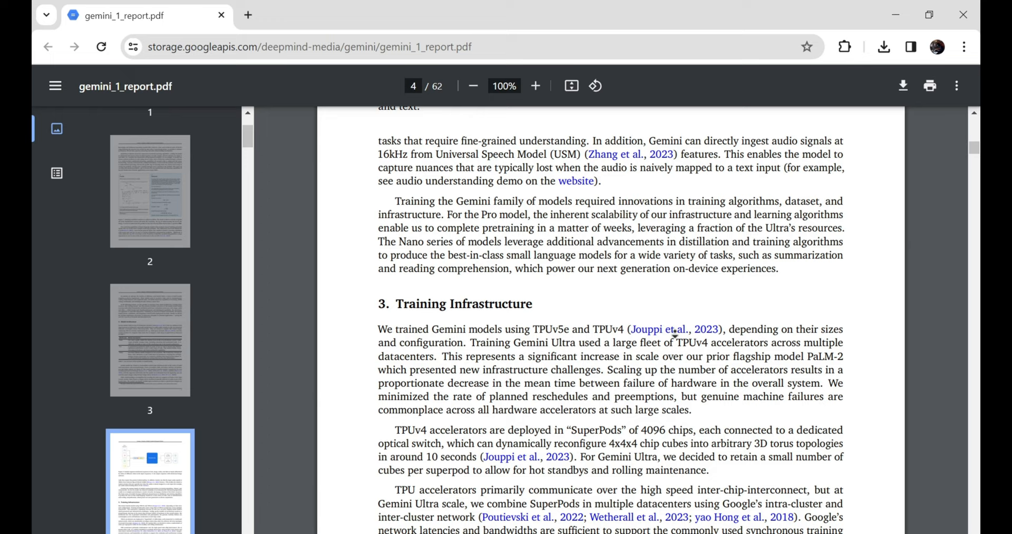
scroll(down, 3)
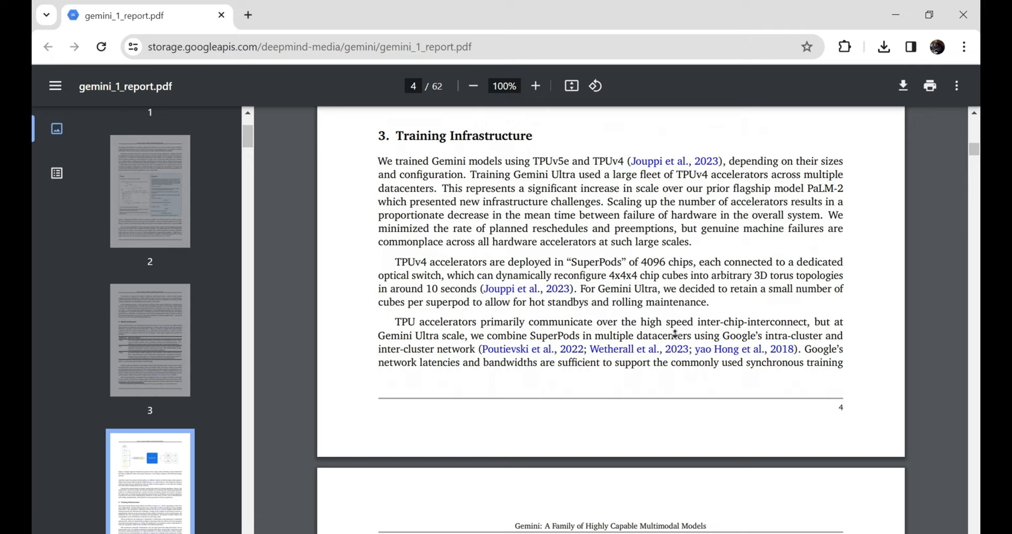
scroll(down, 3)
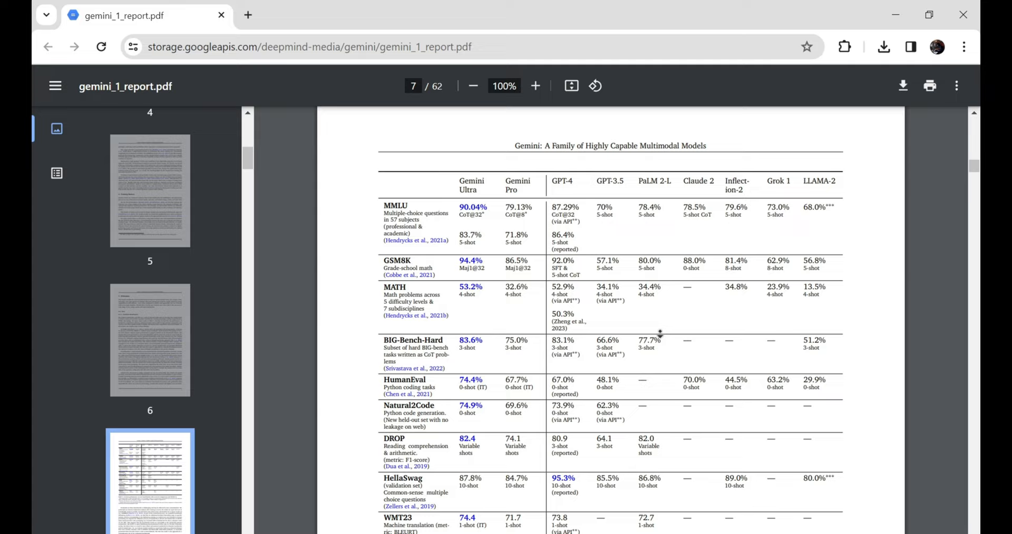
Scroll to page 7 past Table 2 to the HellaSwag data contamination paragraph.
scroll(down, 3)
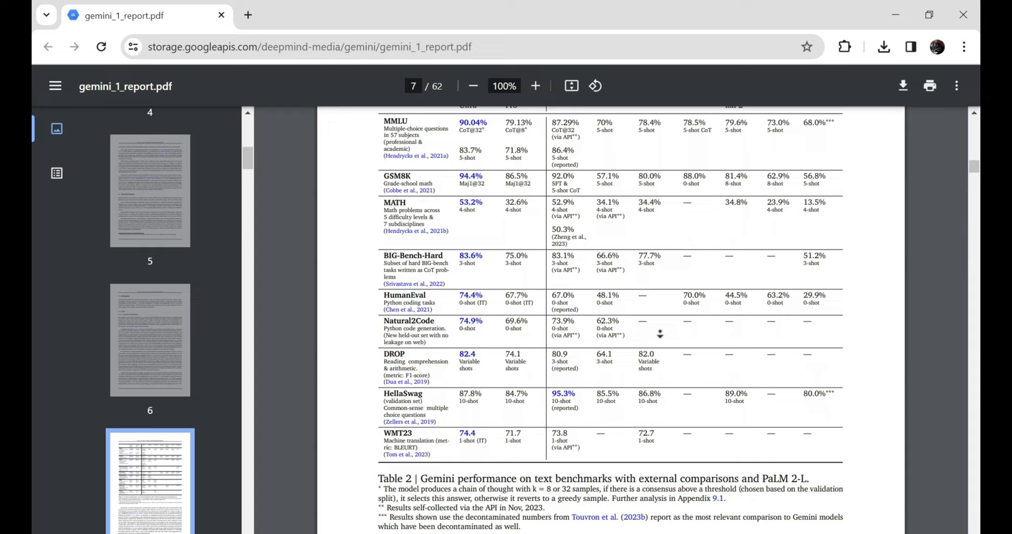
scroll(down, 3)
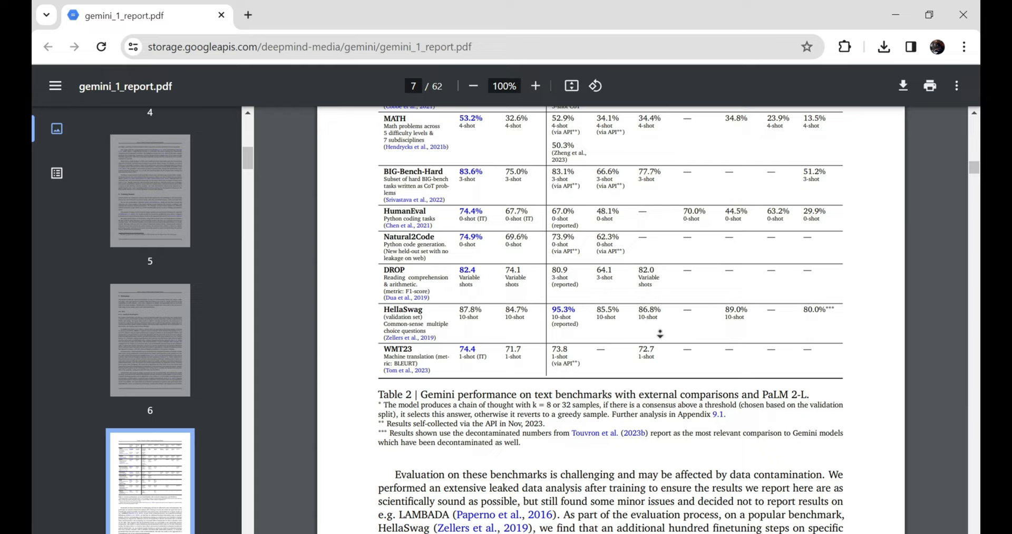
scroll(down, 3)
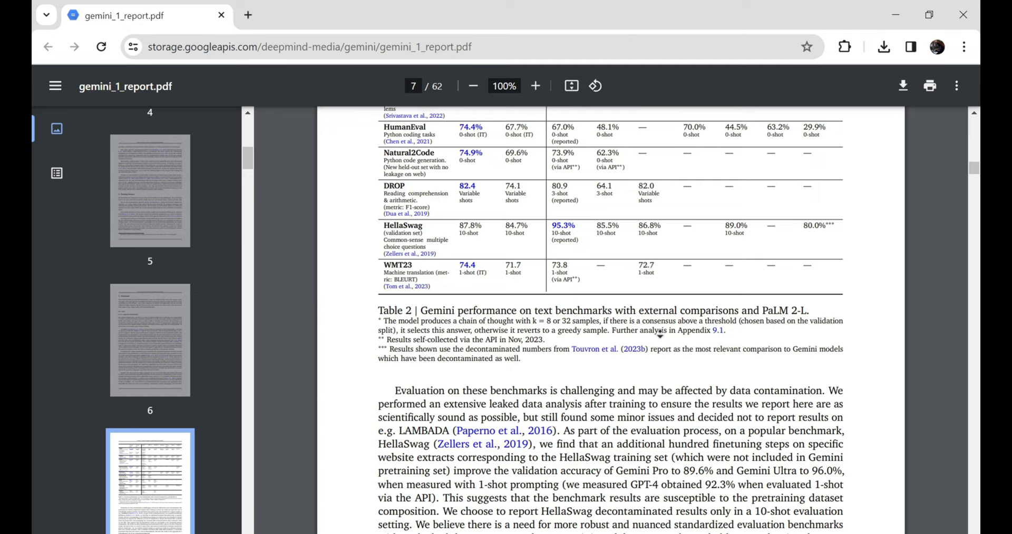
scroll(down, 3)
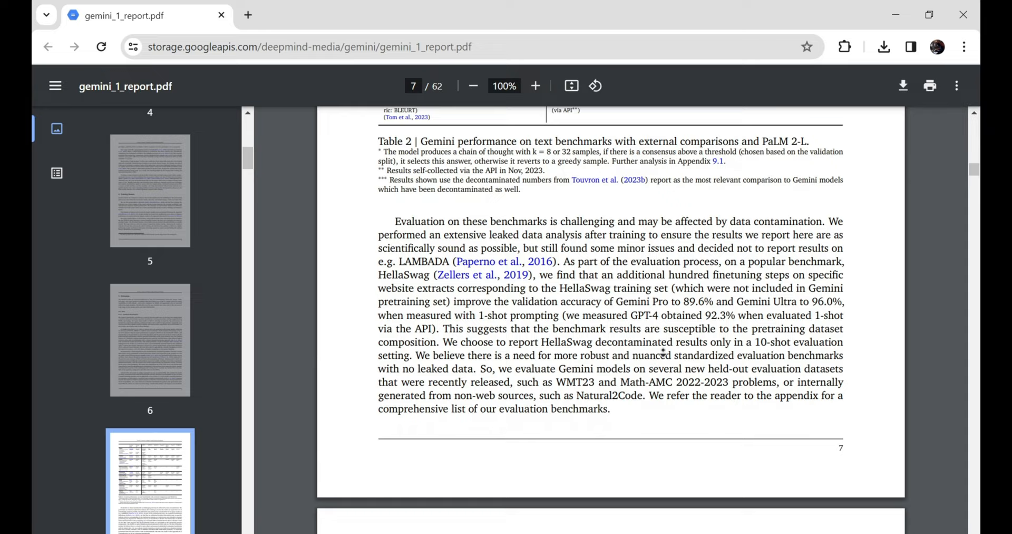
scroll(down, 3)
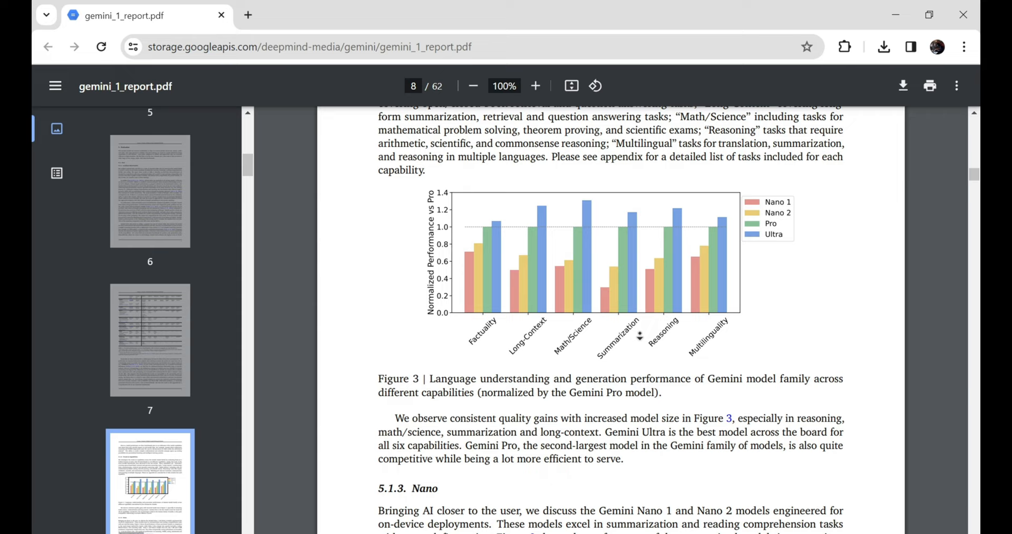
Scroll through pages 8–10 past Figure 3 and the WMT 23 tables to Table 5 and the Long Context heading.
scroll(down, 3)
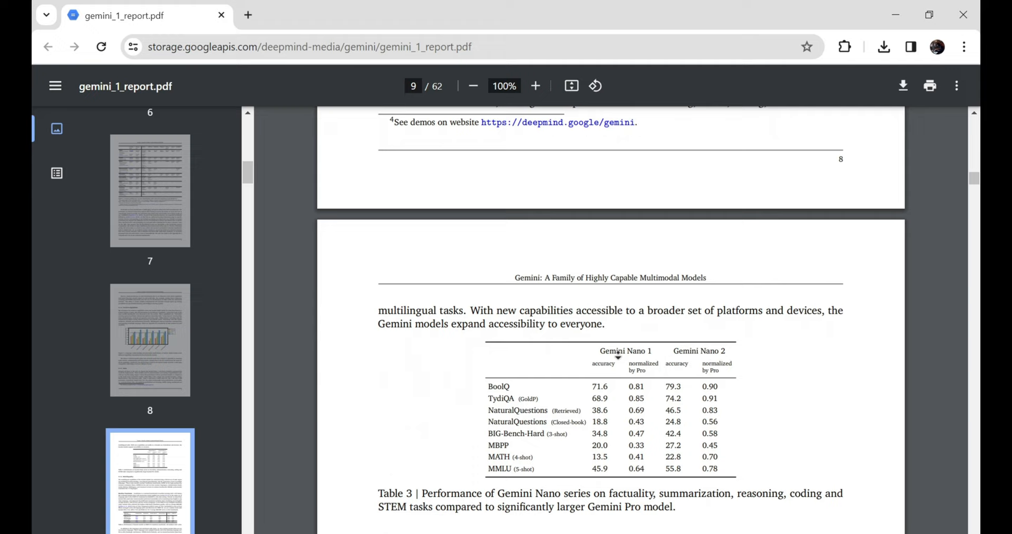
scroll(down, 3)
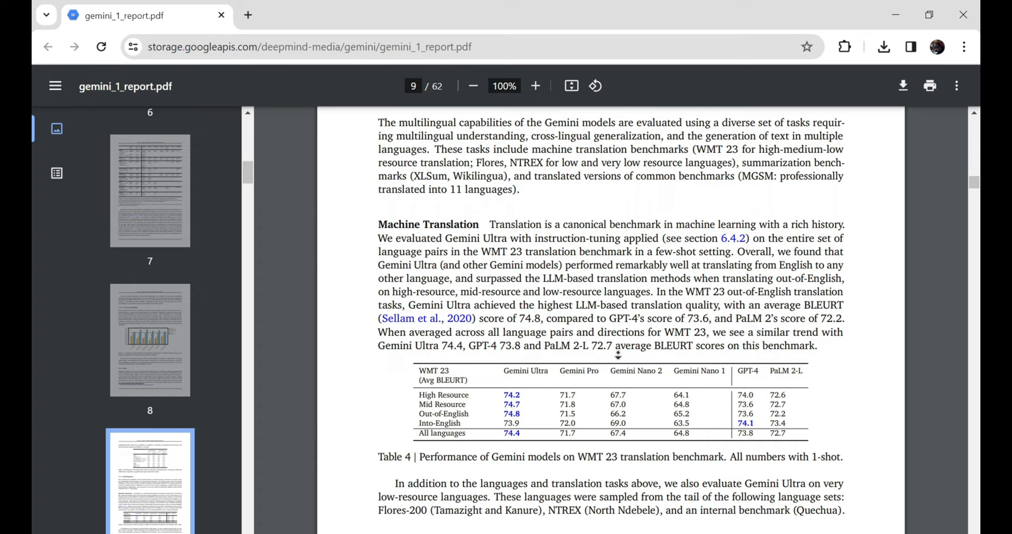
scroll(down, 3)
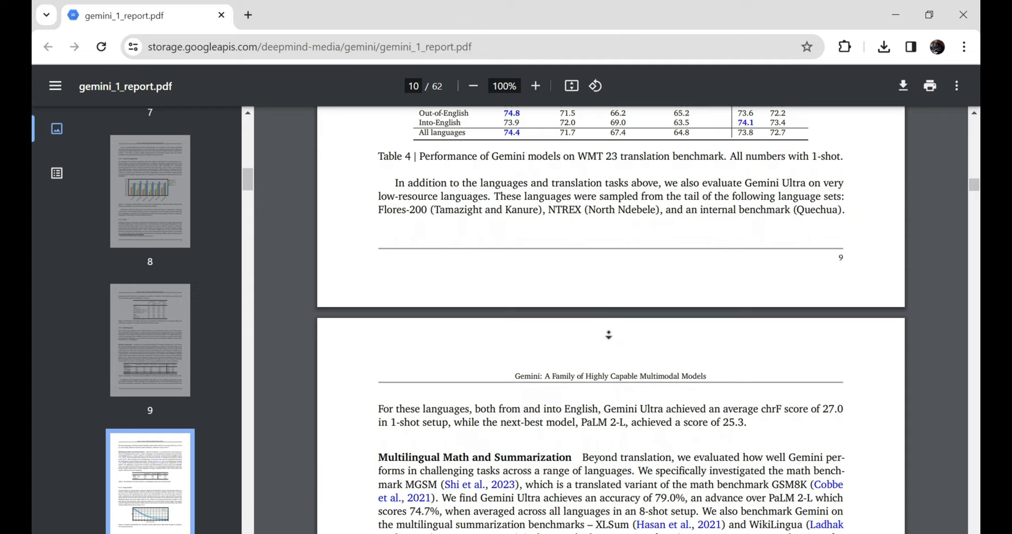
scroll(down, 3)
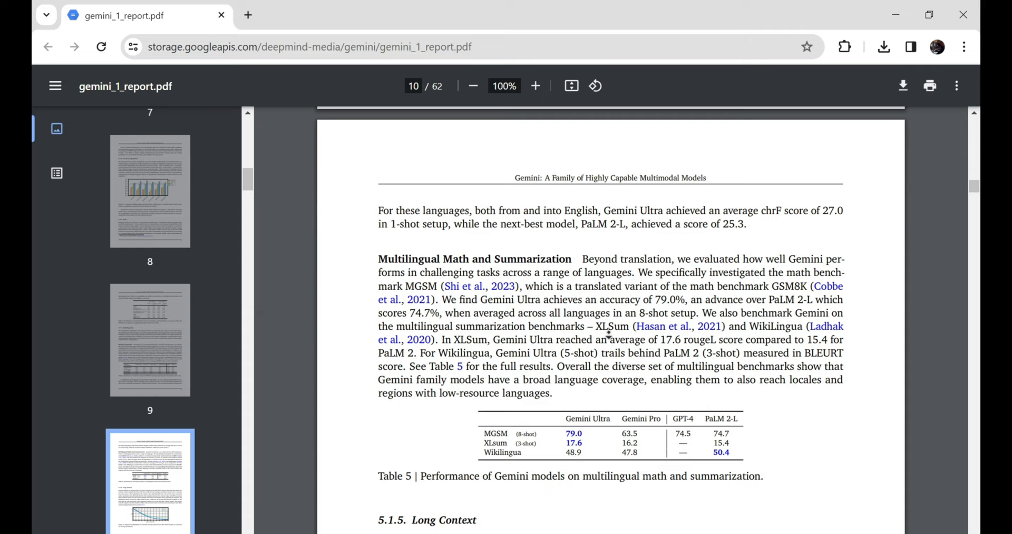
scroll(down, 3)
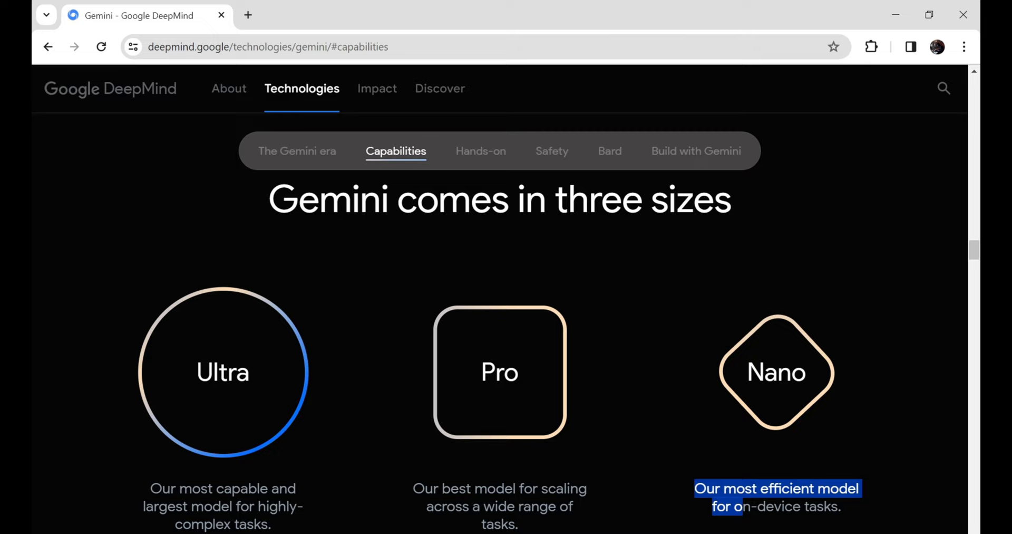
Scroll the DeepMind Gemini page to the Capabilities section showing the three model sizes.
scroll(down, 3)
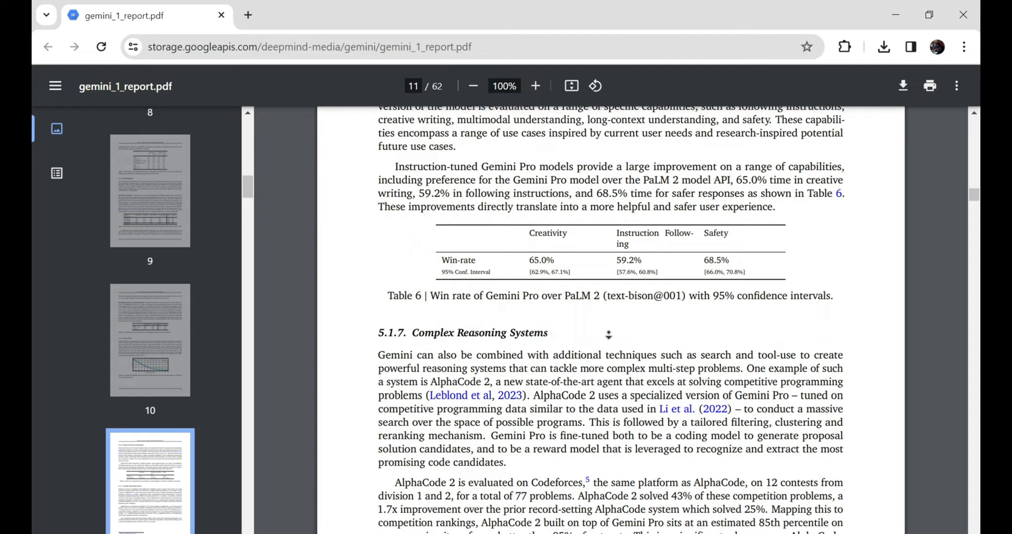
Scroll page 11 past Table 6 and the AlphaCode 2 section until the 5.2 Multimodal heading appears.
scroll(down, 3)
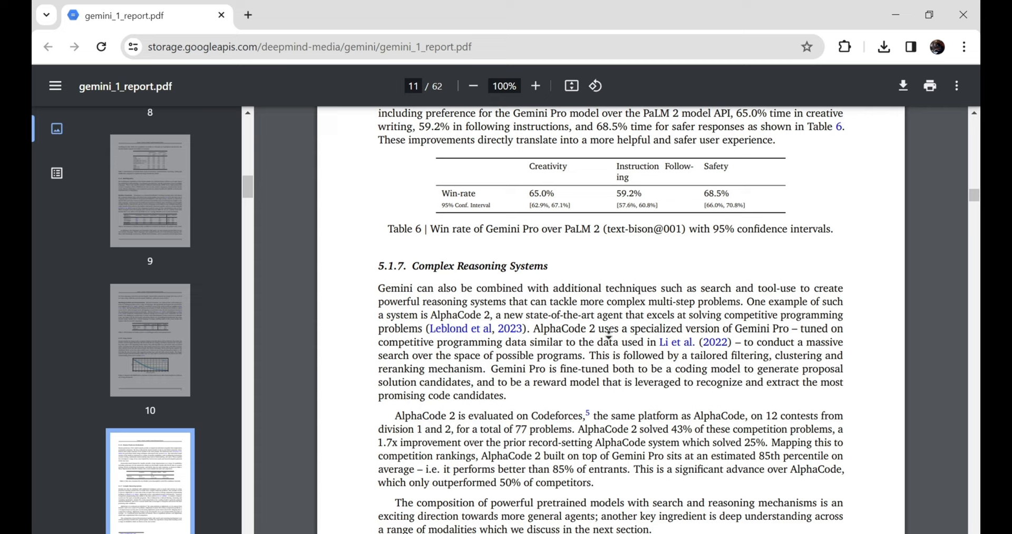
scroll(down, 3)
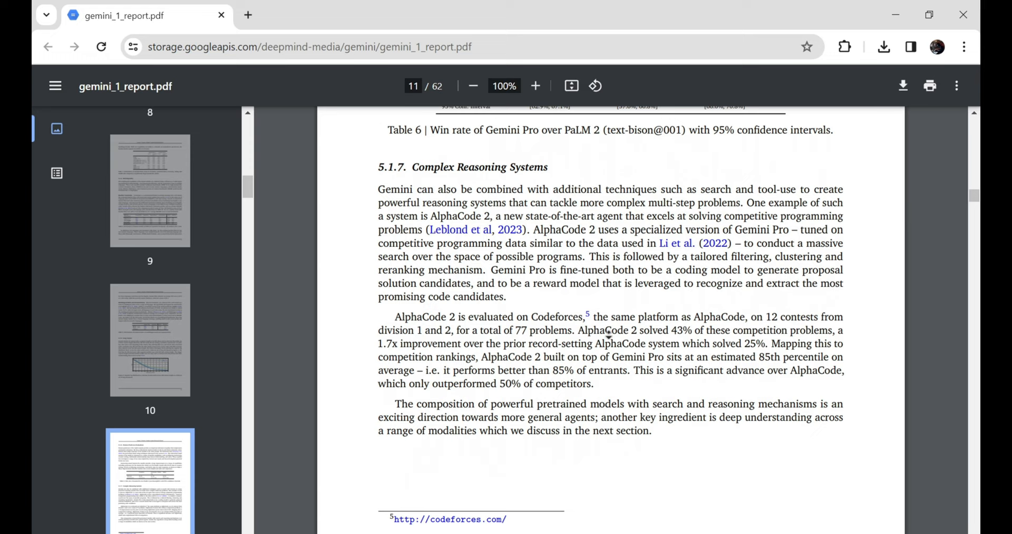
scroll(down, 3)
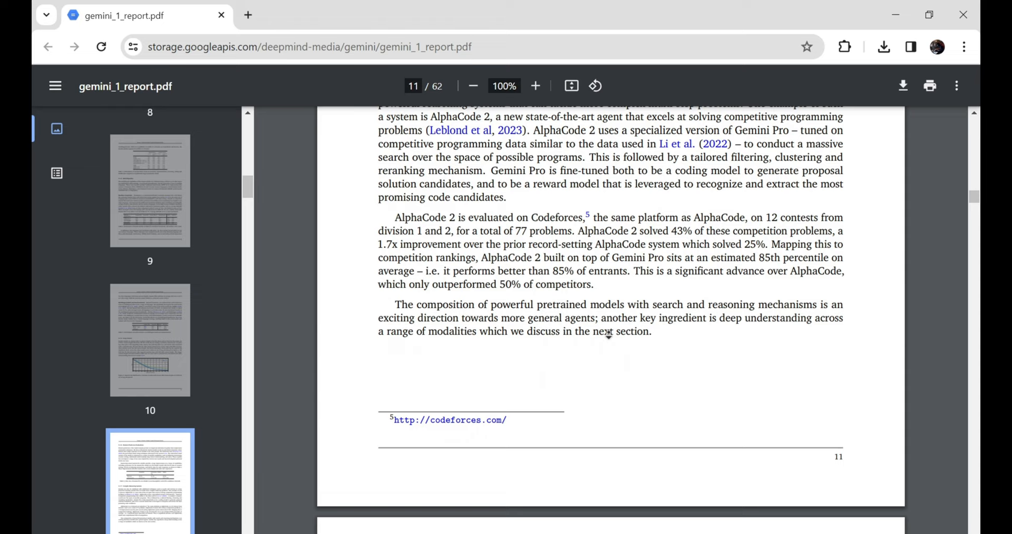
scroll(down, 3)
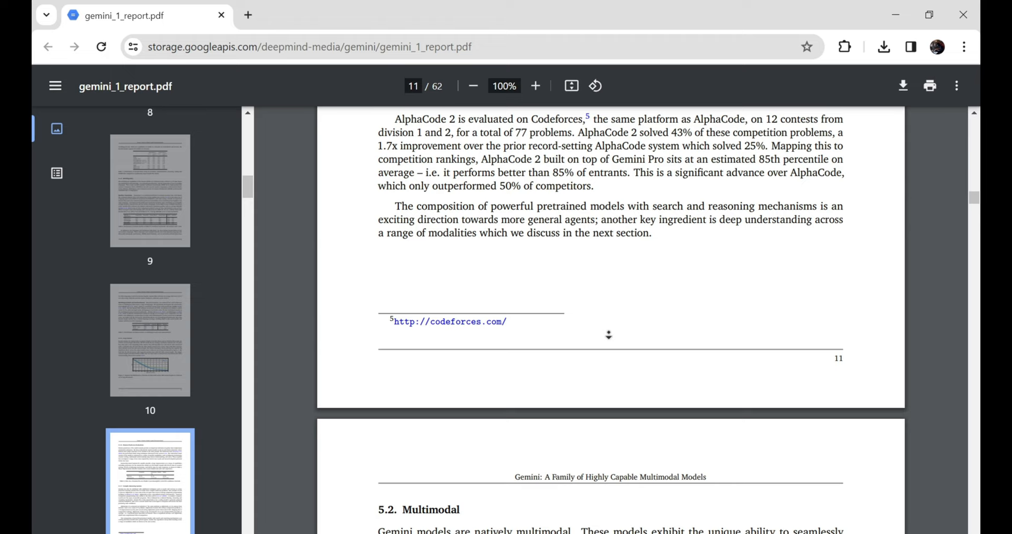
scroll(down, 3)
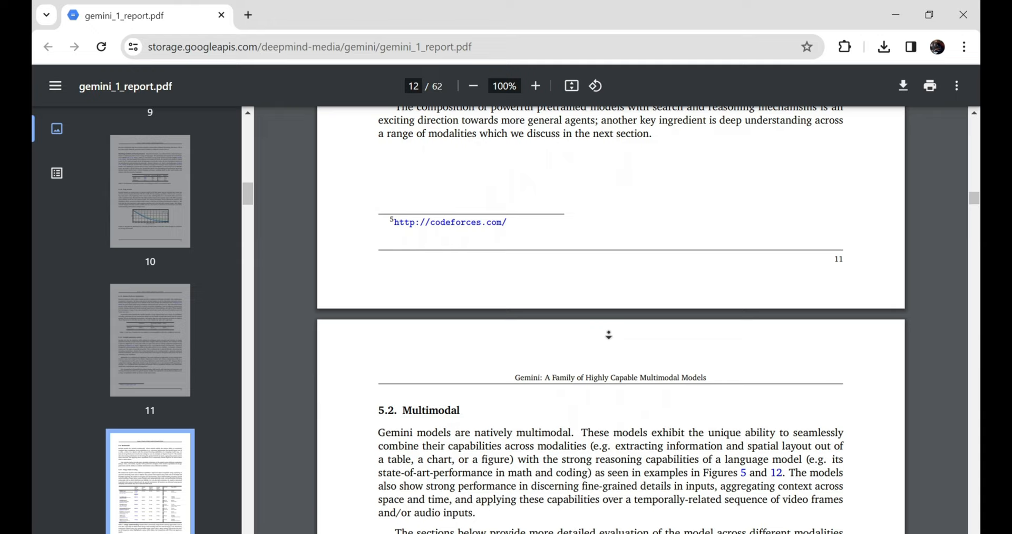
Scroll pages 12–13 past Table 7 image understanding benchmarks to Table 9 on multilingual captioning.
scroll(down, 3)
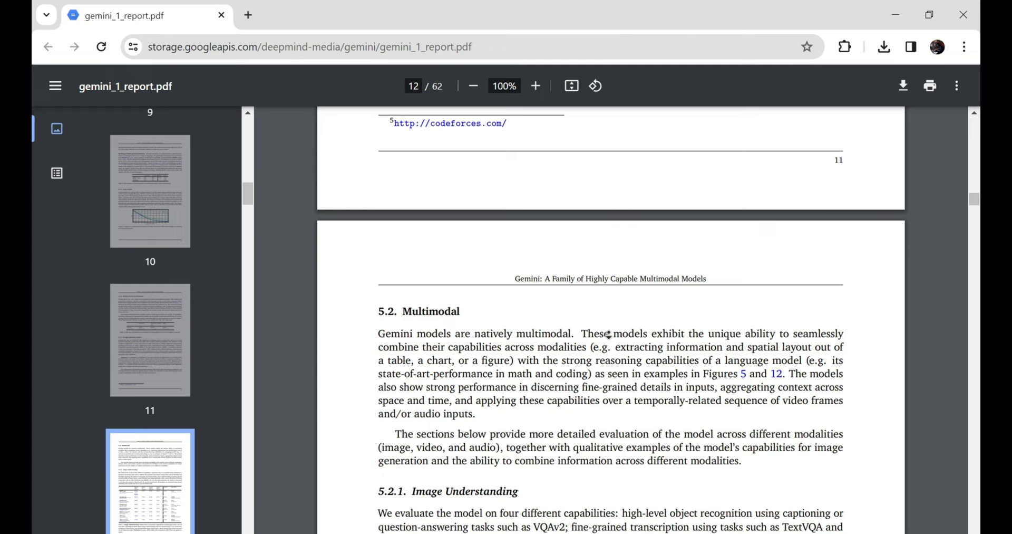
scroll(down, 3)
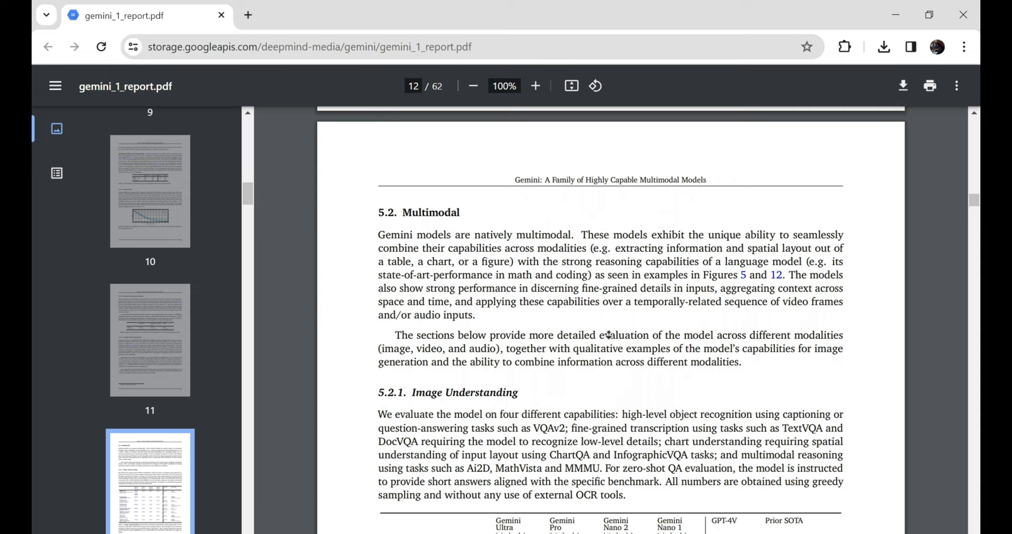
scroll(down, 3)
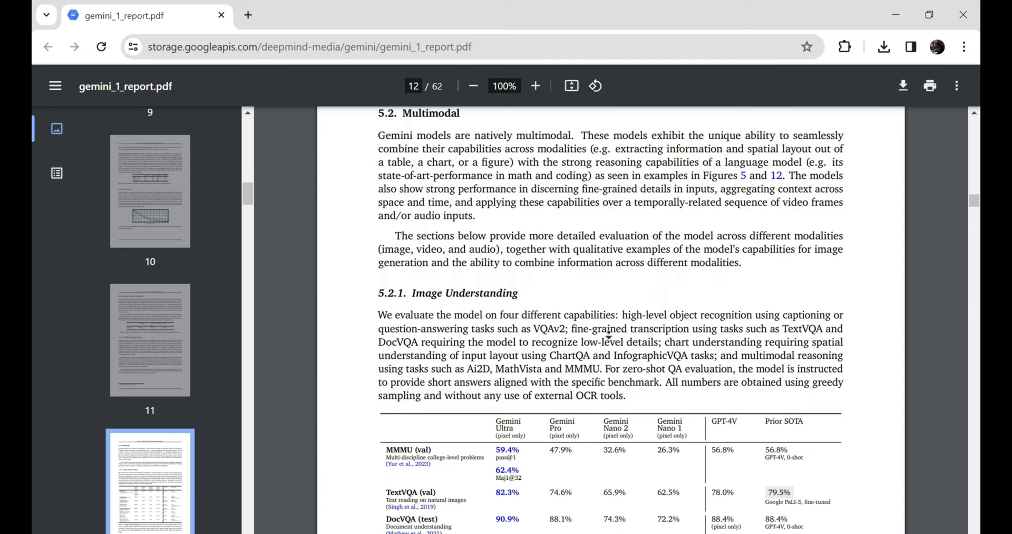
scroll(down, 3)
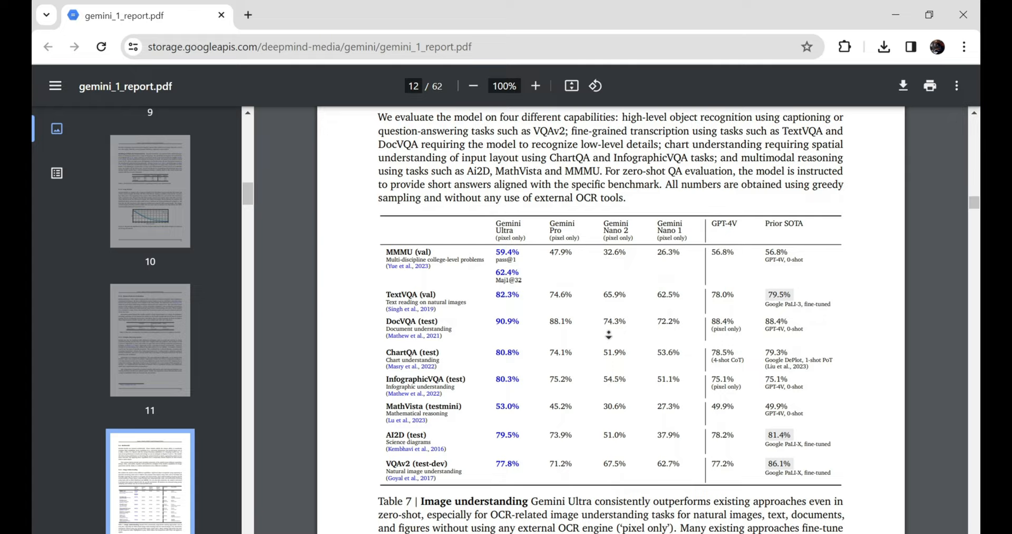
scroll(down, 3)
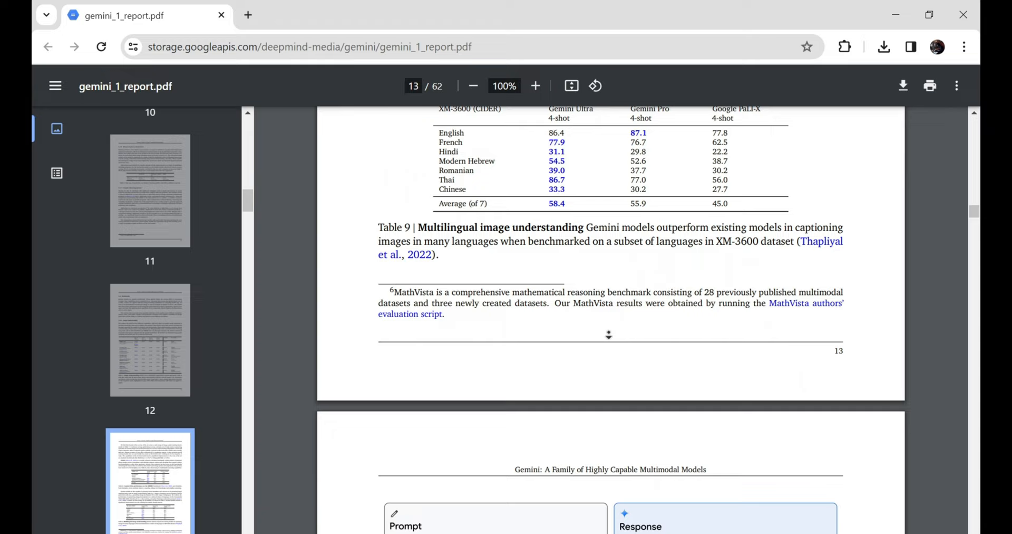
Scroll from page 14 through Figure 5's matplotlib example to Figure 6's yarn image generation on page 16.
scroll(down, 3)
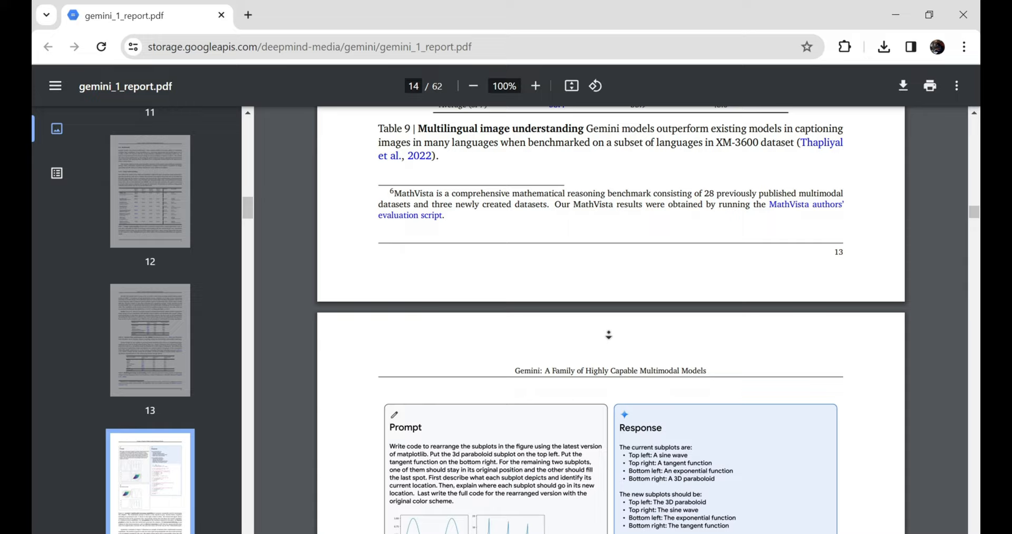
scroll(down, 3)
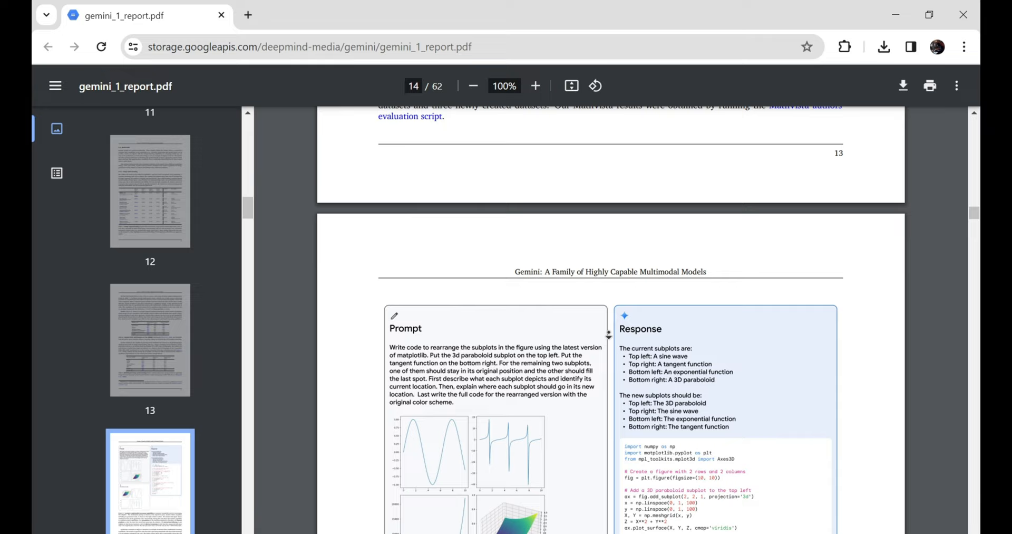
scroll(down, 3)
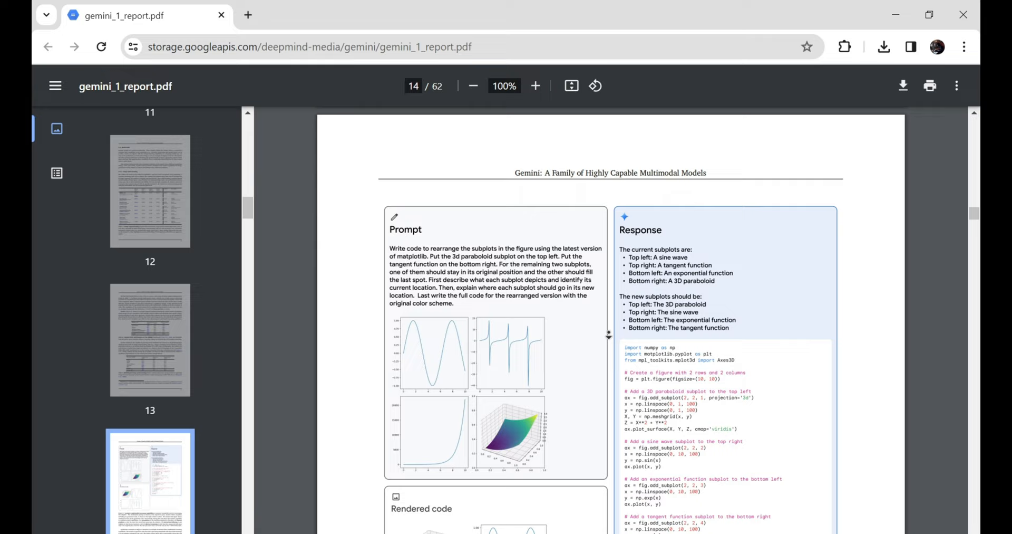
scroll(down, 3)
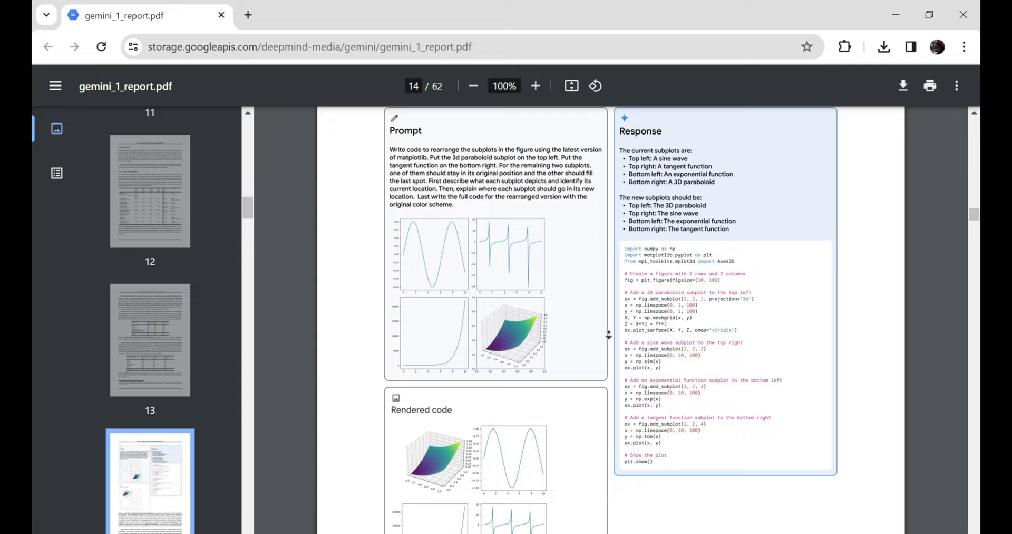
scroll(down, 3)
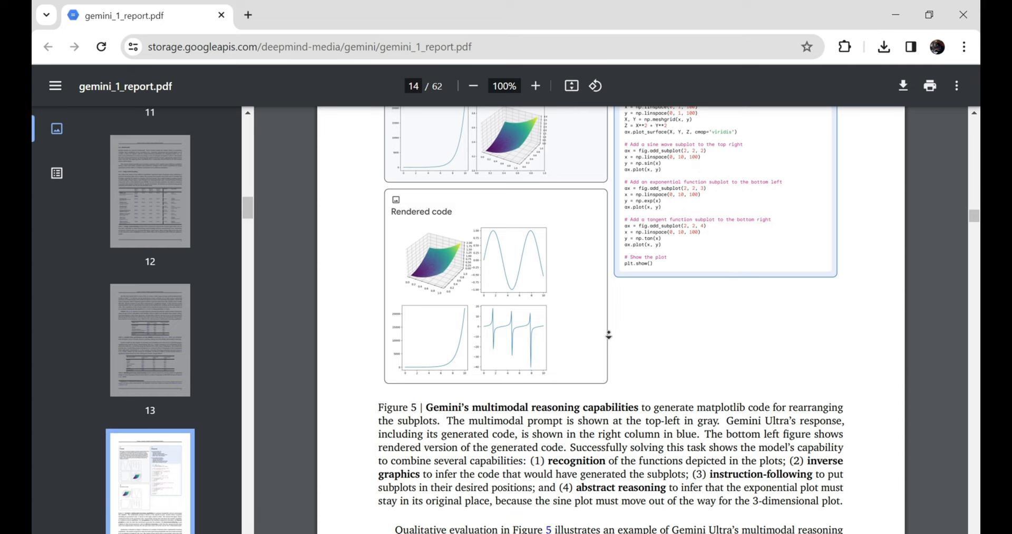
scroll(down, 3)
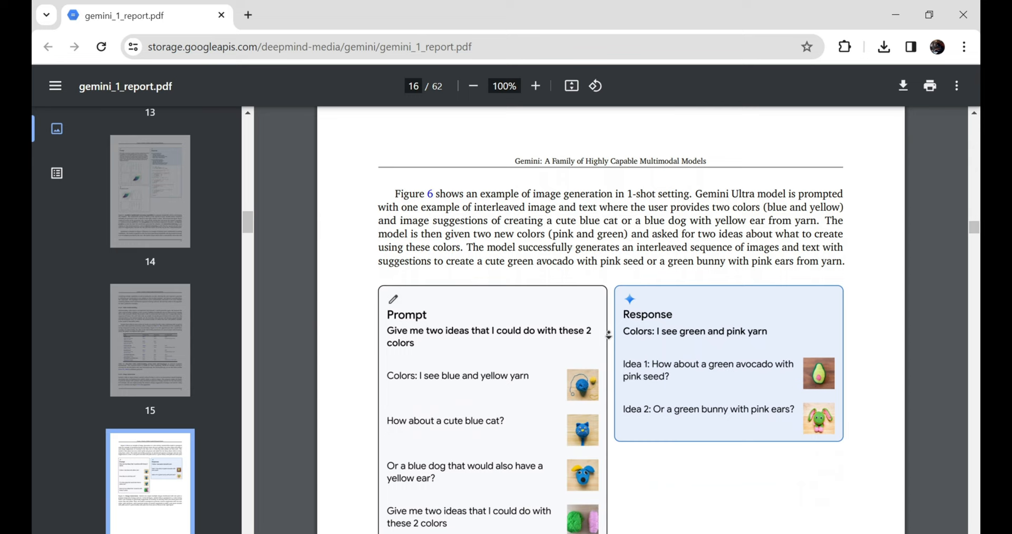
Scroll past Figure 6's caption to page 17's section 5.2.4 Audio Understanding.
scroll(down, 3)
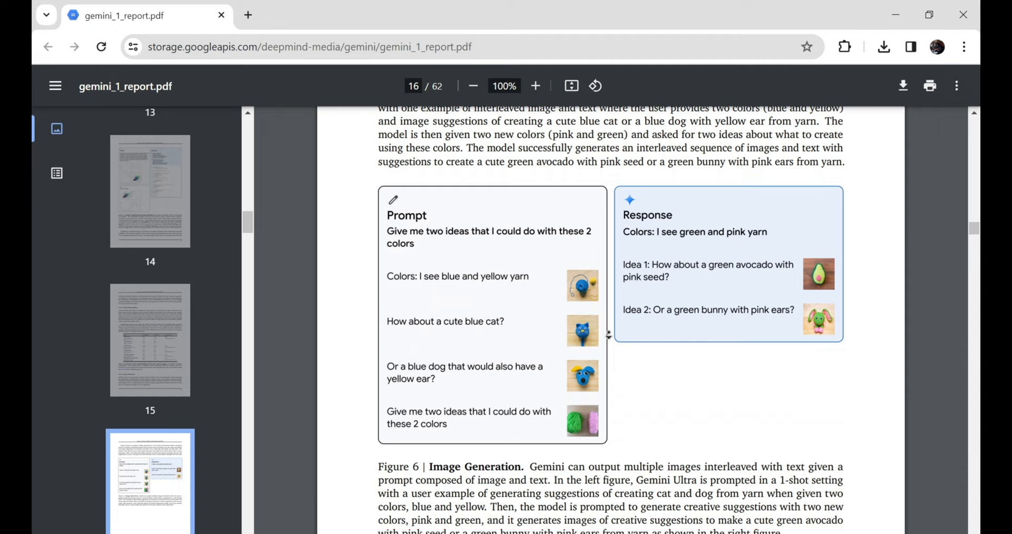
scroll(down, 3)
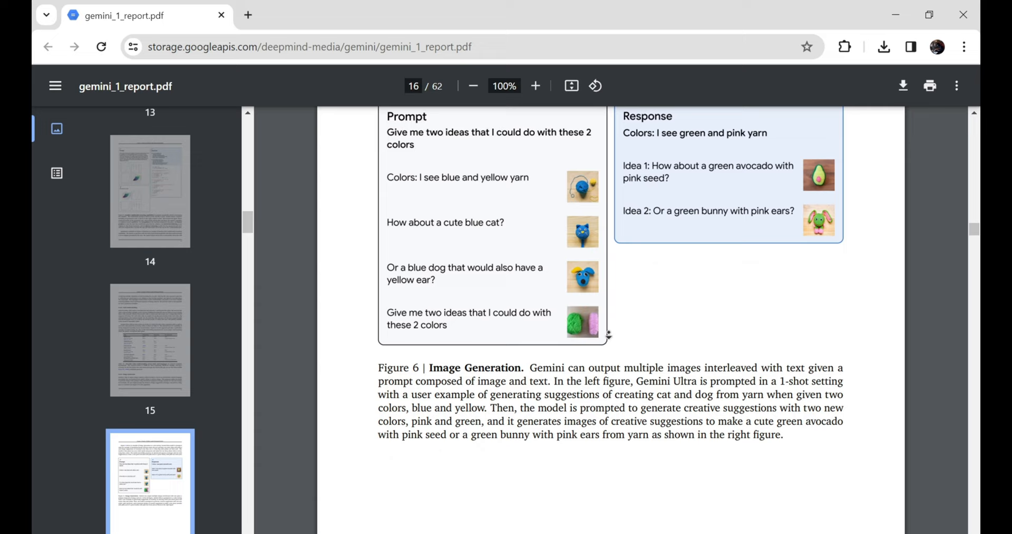
scroll(down, 3)
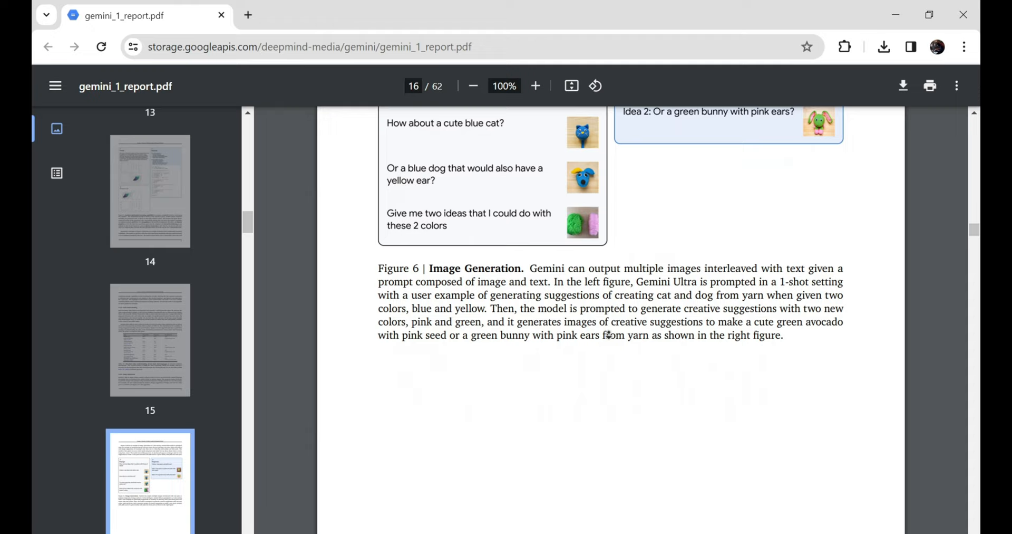
scroll(down, 3)
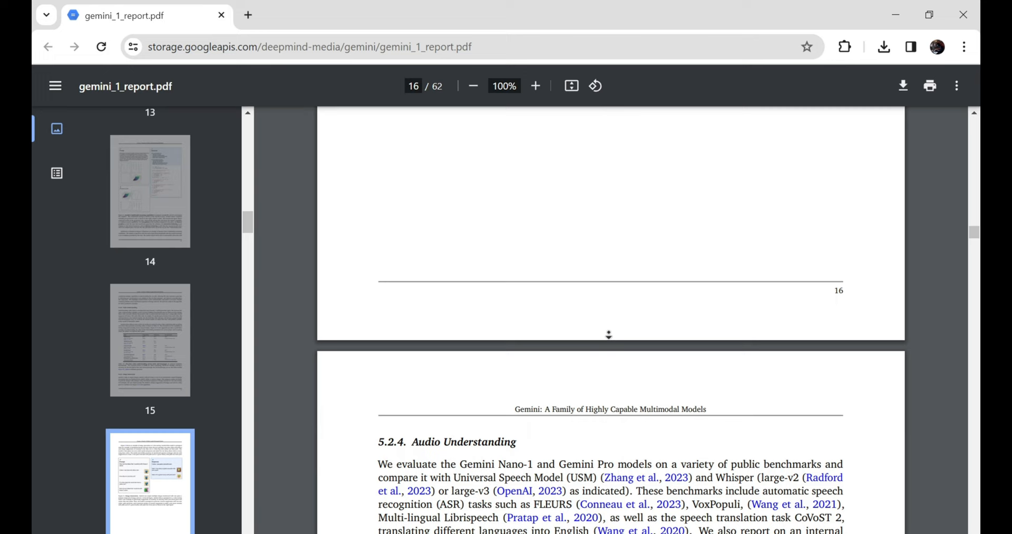
Scroll through Table 11's speech results and Table 12's transcription examples to section 5.2.5 on page 18.
scroll(down, 3)
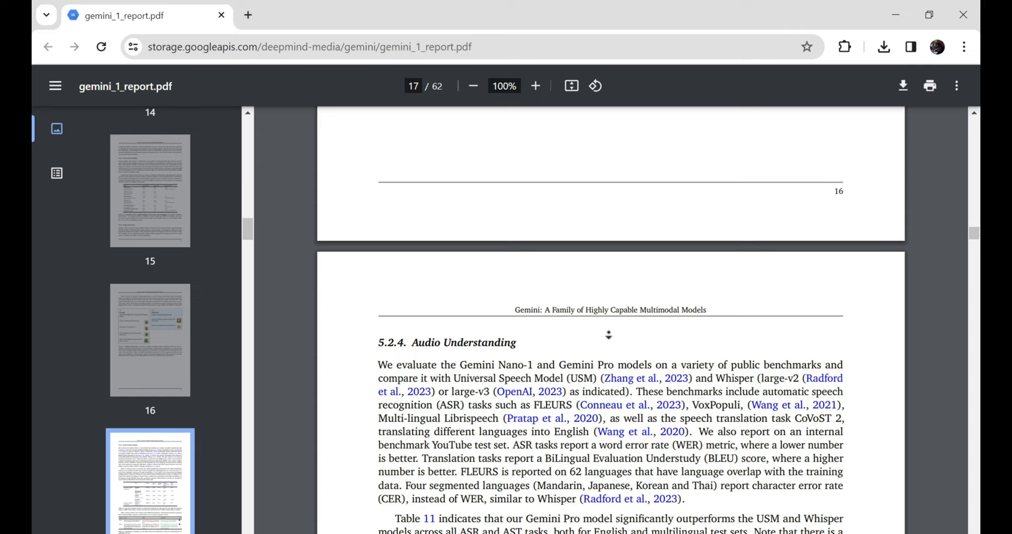
scroll(down, 3)
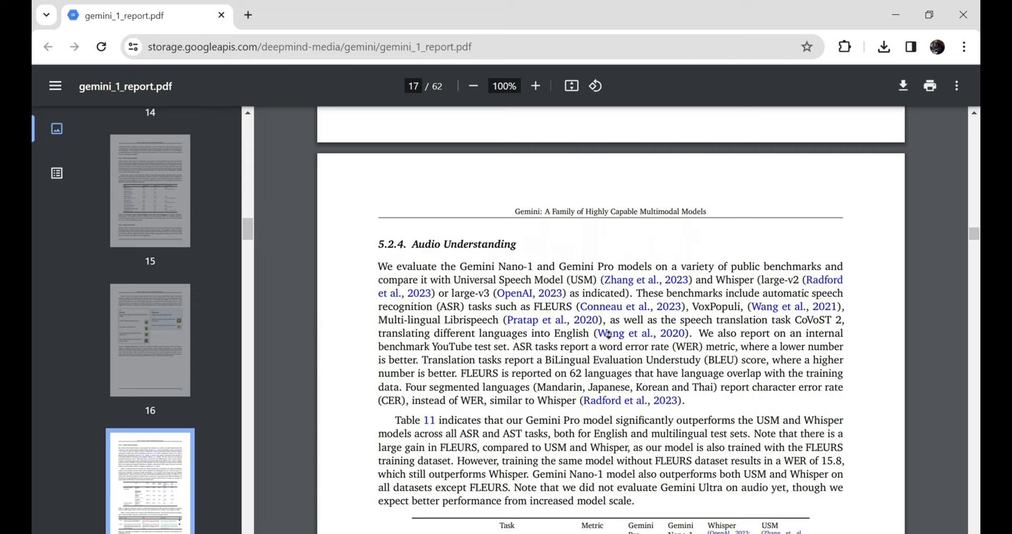
scroll(down, 3)
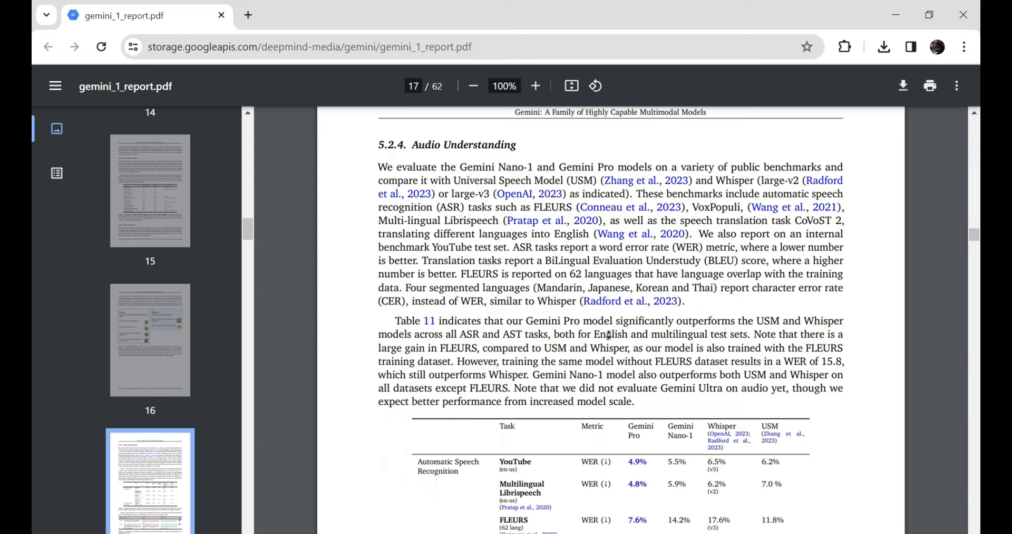
scroll(down, 3)
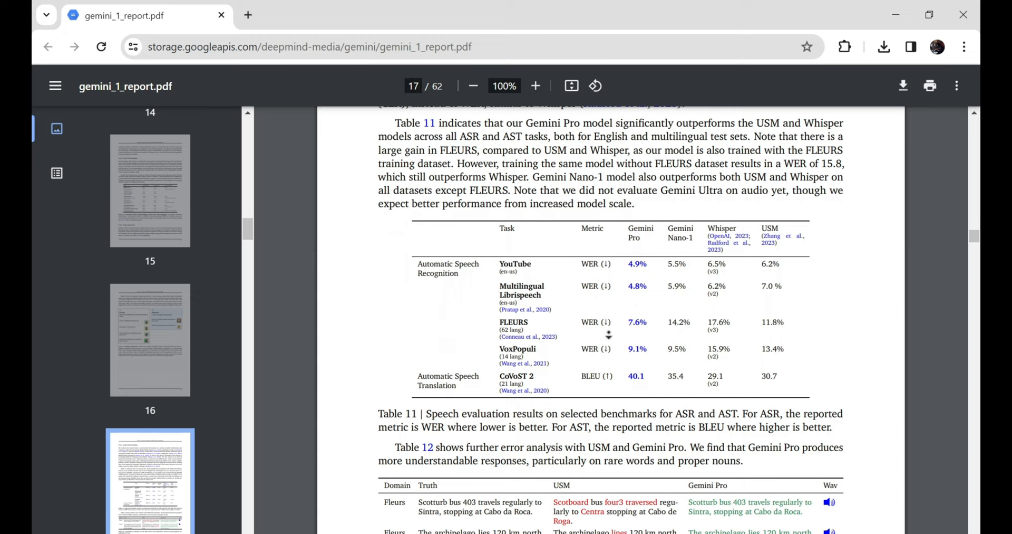
scroll(down, 3)
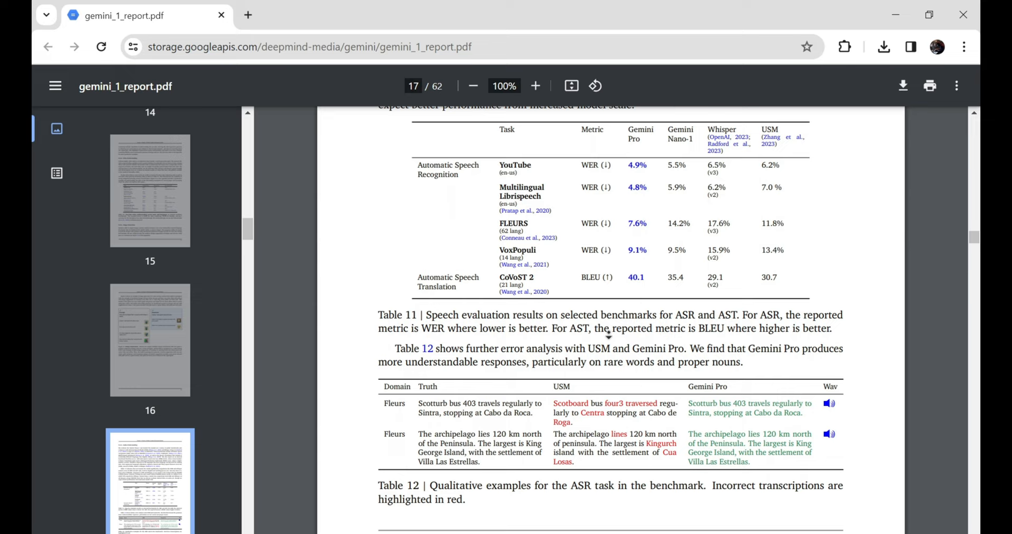
scroll(down, 3)
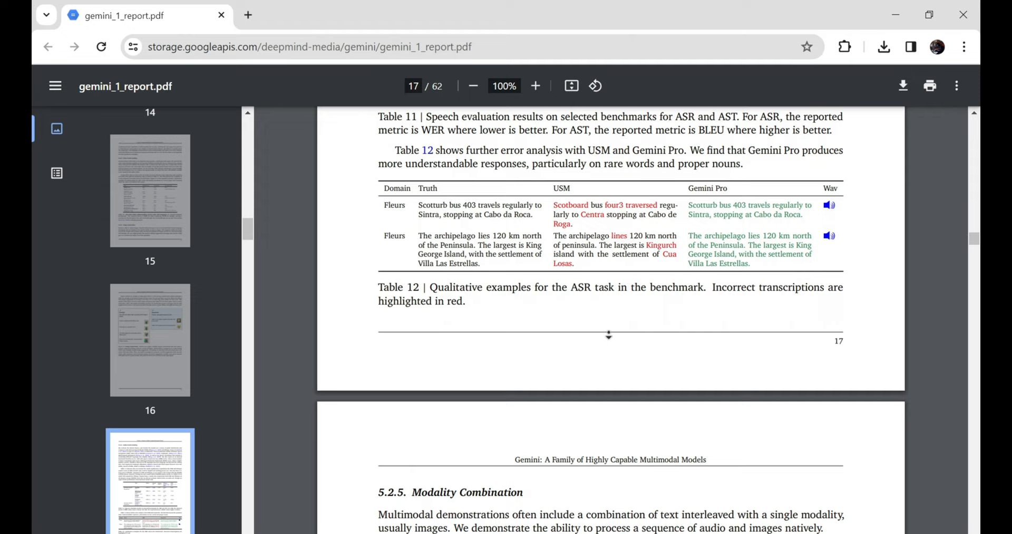
scroll(down, 3)
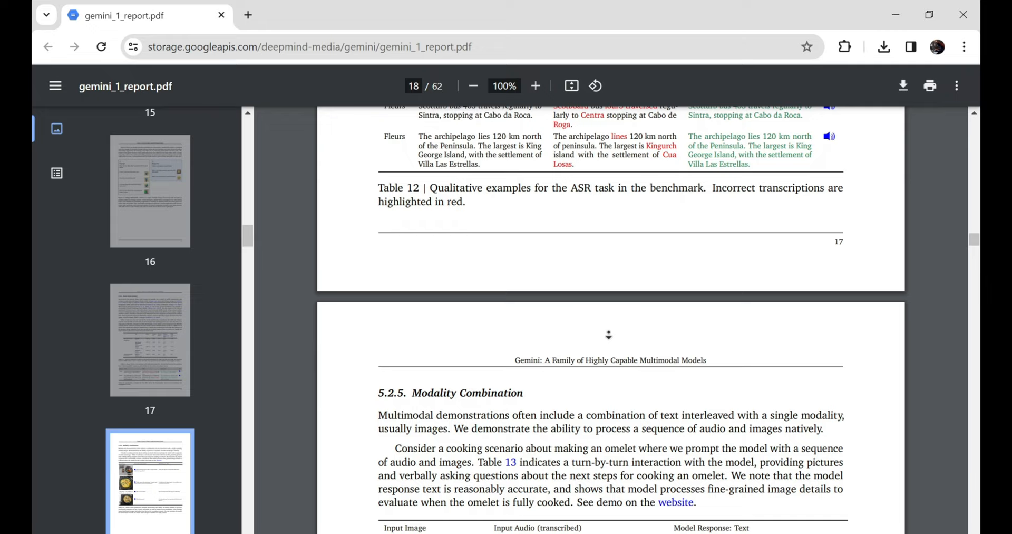
Scroll past Table 13's audio-visual omelet example to section 6 Responsible Deployment on page 19.
scroll(down, 3)
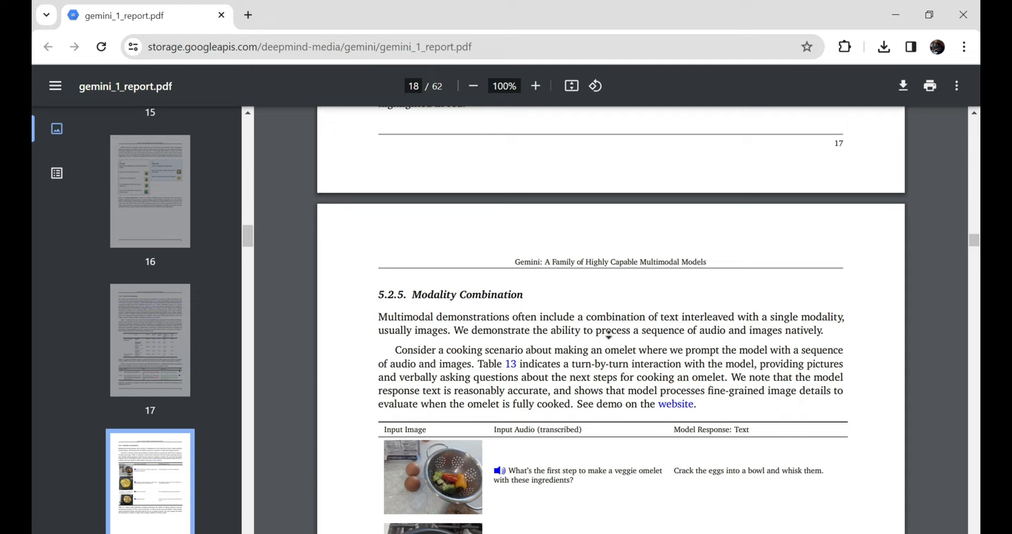
scroll(down, 3)
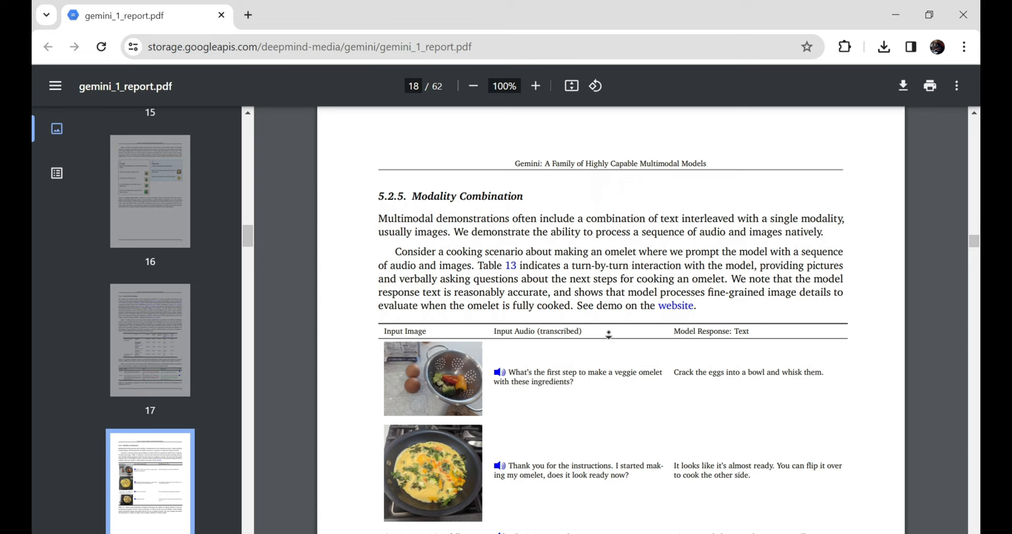
scroll(down, 3)
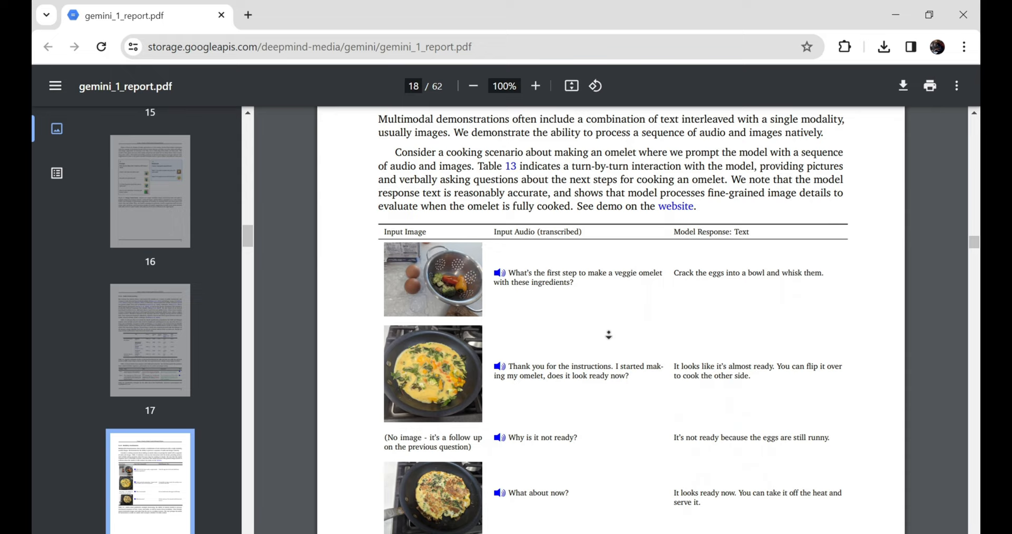
scroll(down, 3)
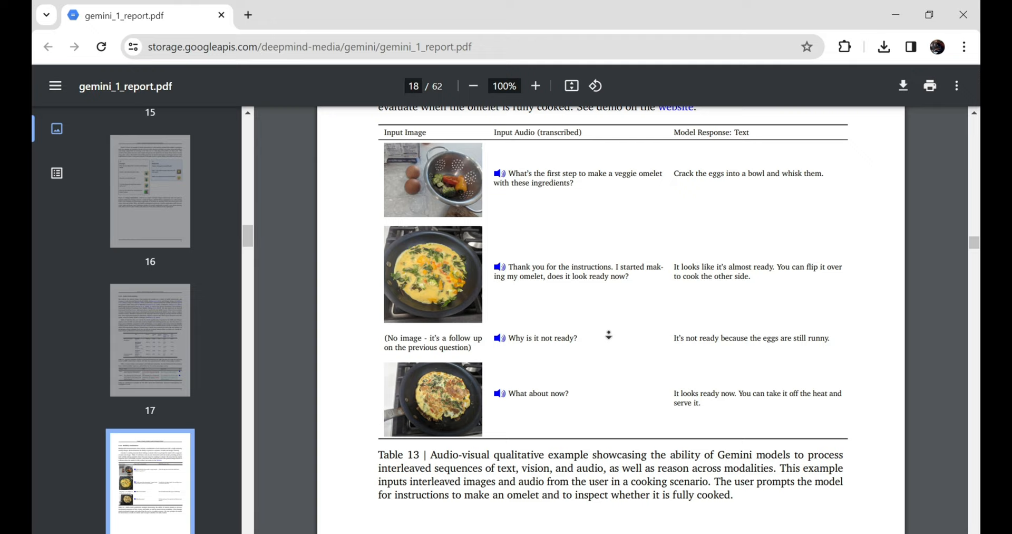
scroll(down, 3)
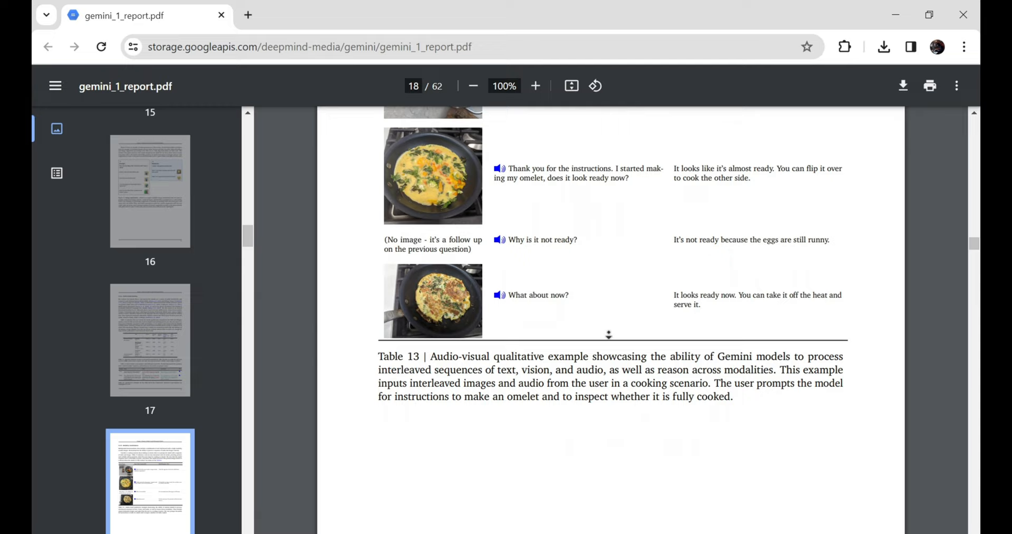
scroll(down, 3)
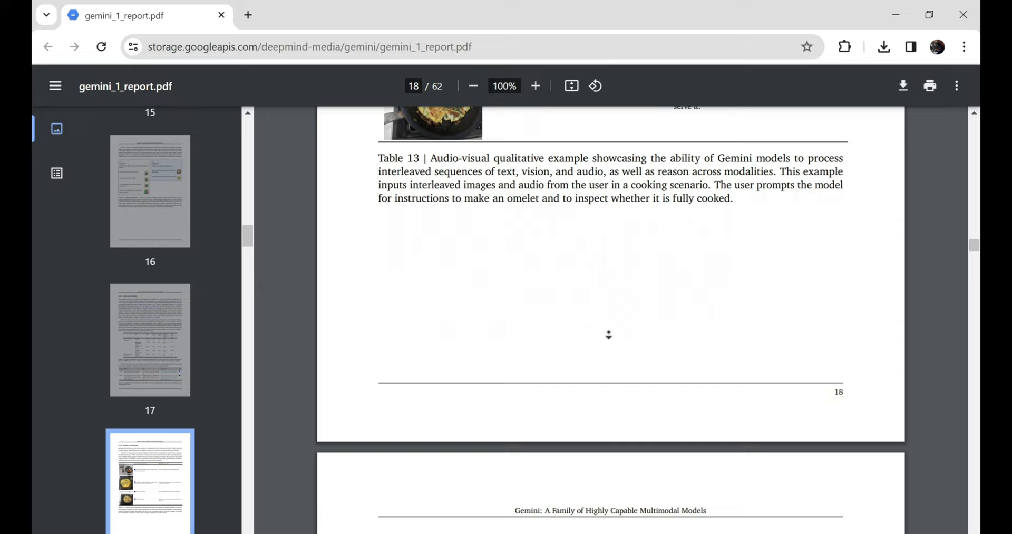
scroll(down, 3)
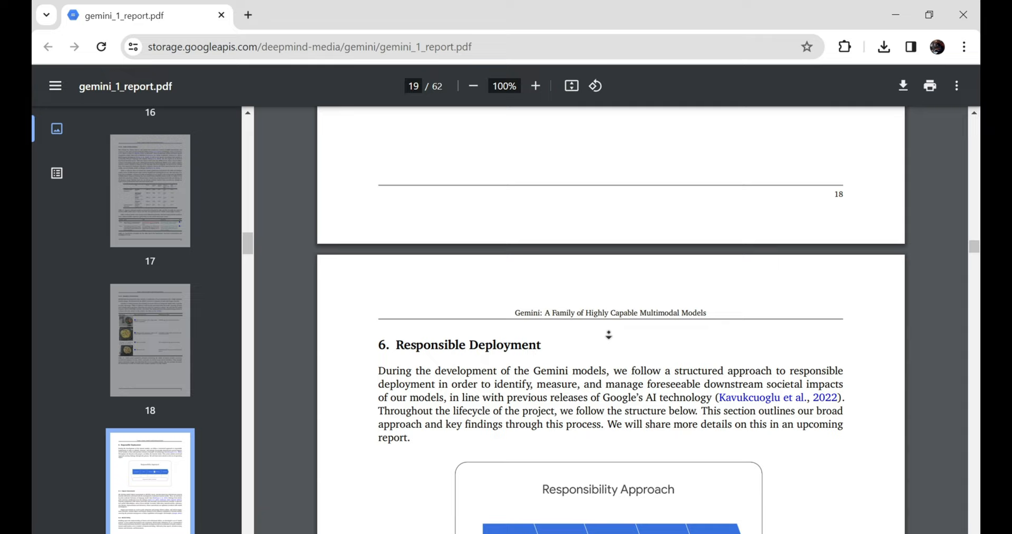
View the Responsibility Approach diagram, then return to section 5.2.5 and the omelet table on page 18.
scroll(down, 3)
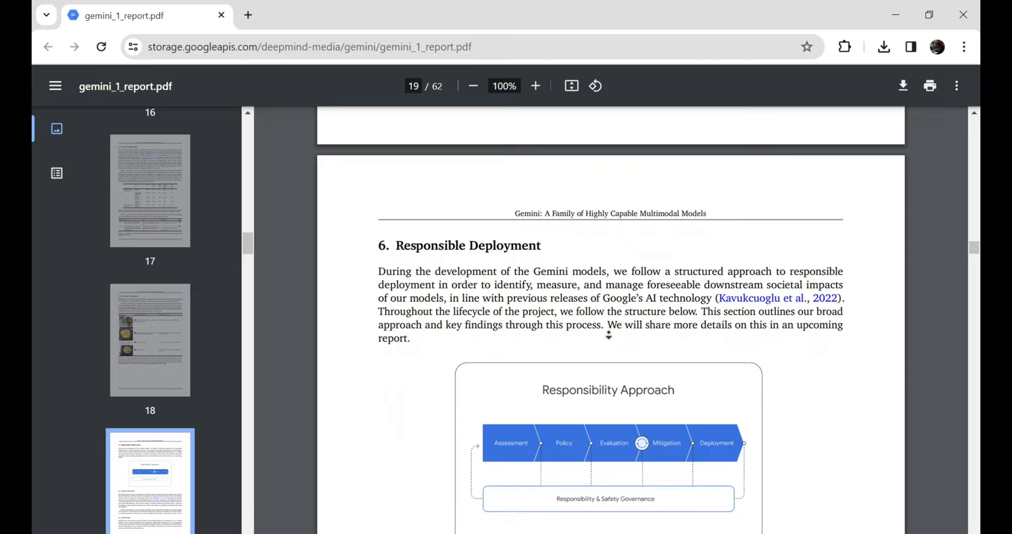
scroll(down, 3)
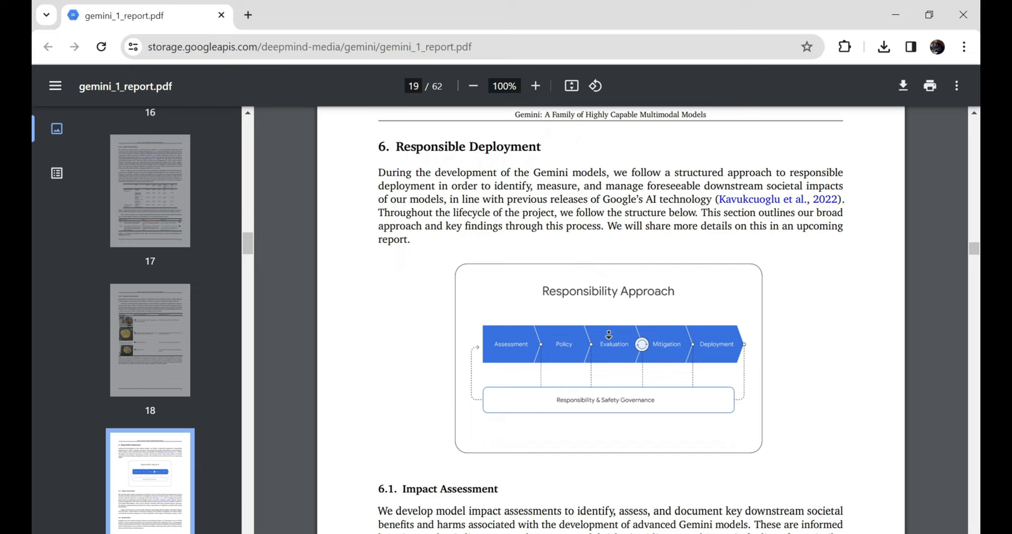
scroll(down, 3)
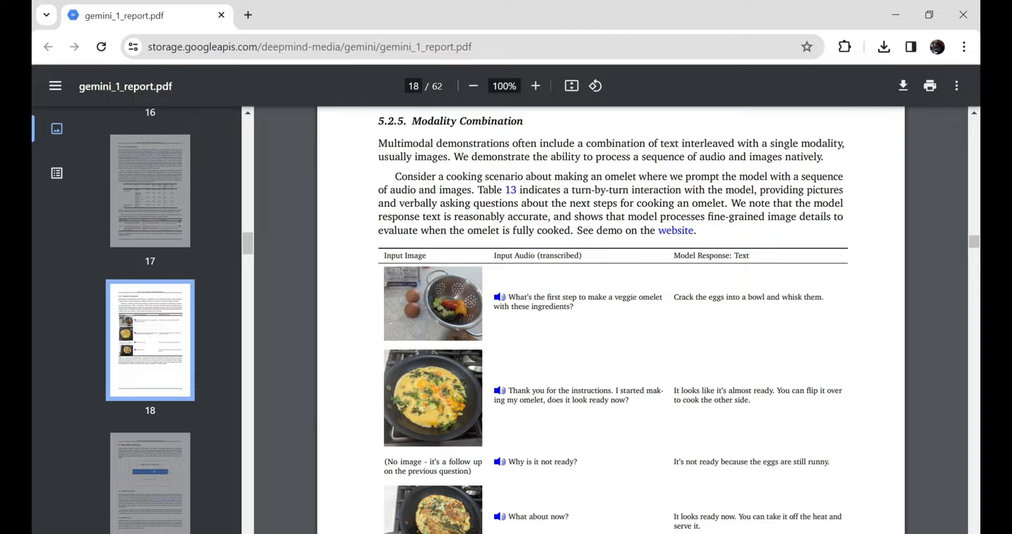
Scroll rapidly ahead to the bibliography entries on page 28.
scroll(down, 3)
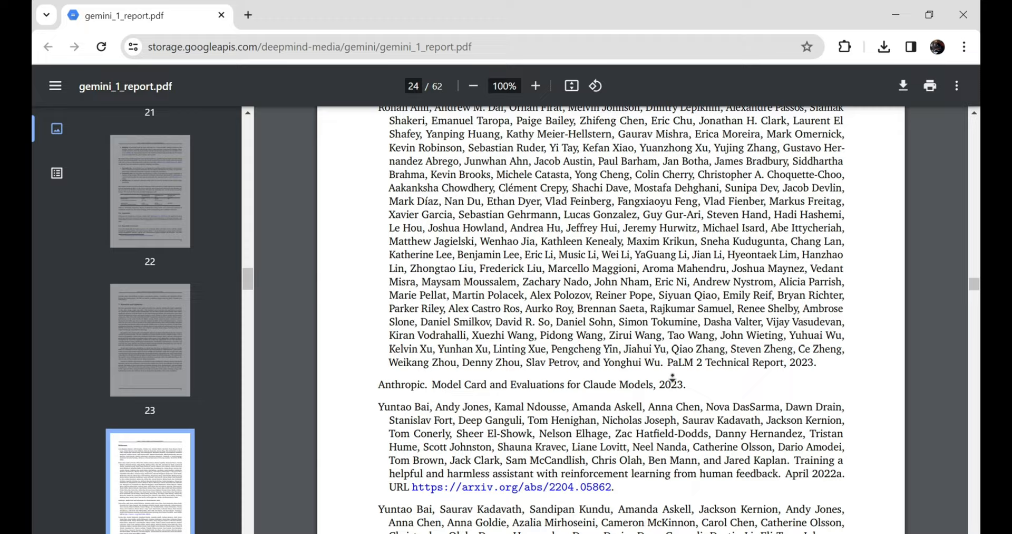
scroll(down, 3)
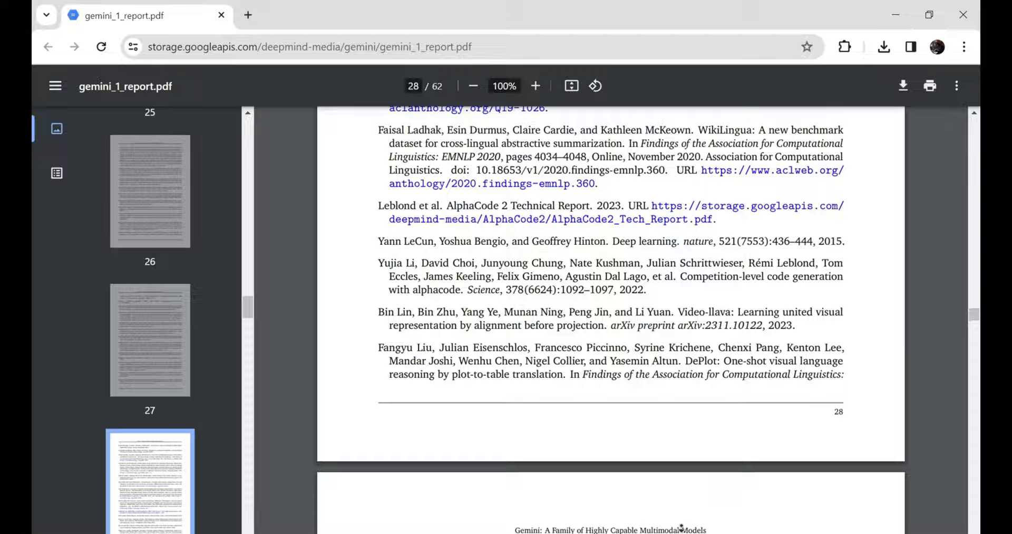